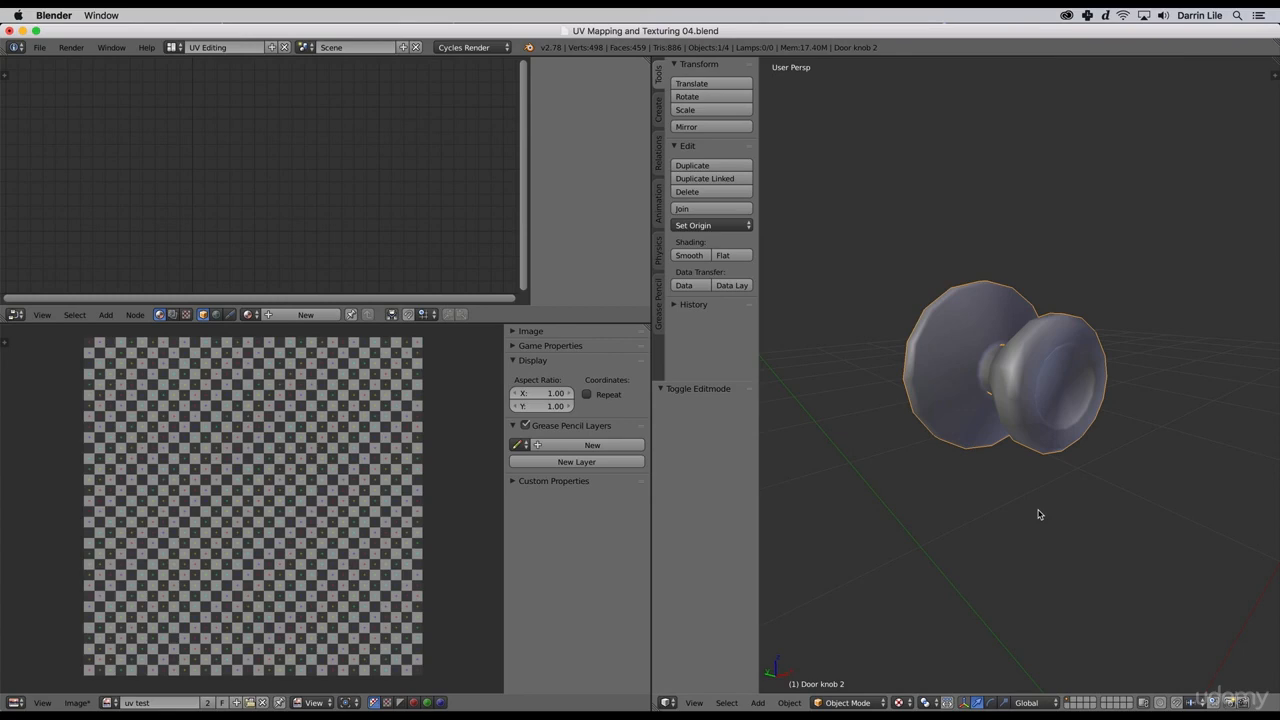
- Enter Edit Mode on the knob, set View Clip Start to 0.010, and frame the whole knob
key("Tab")
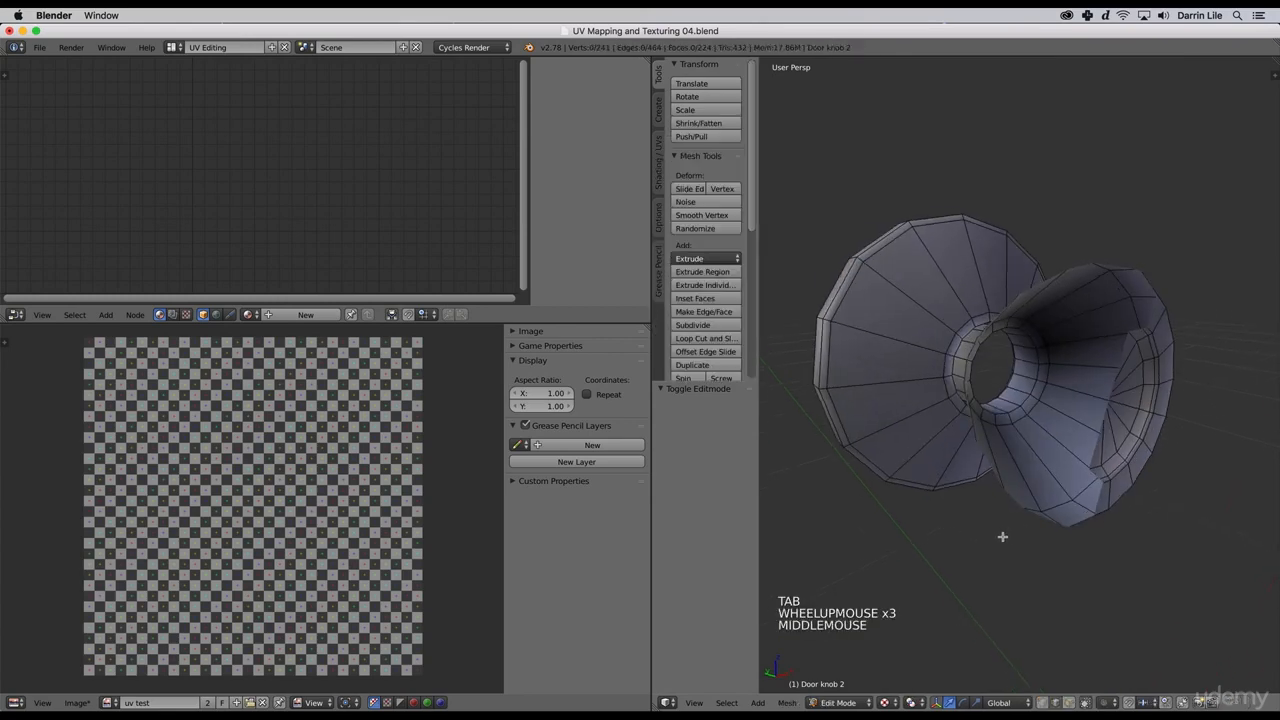
scroll("down", 3)
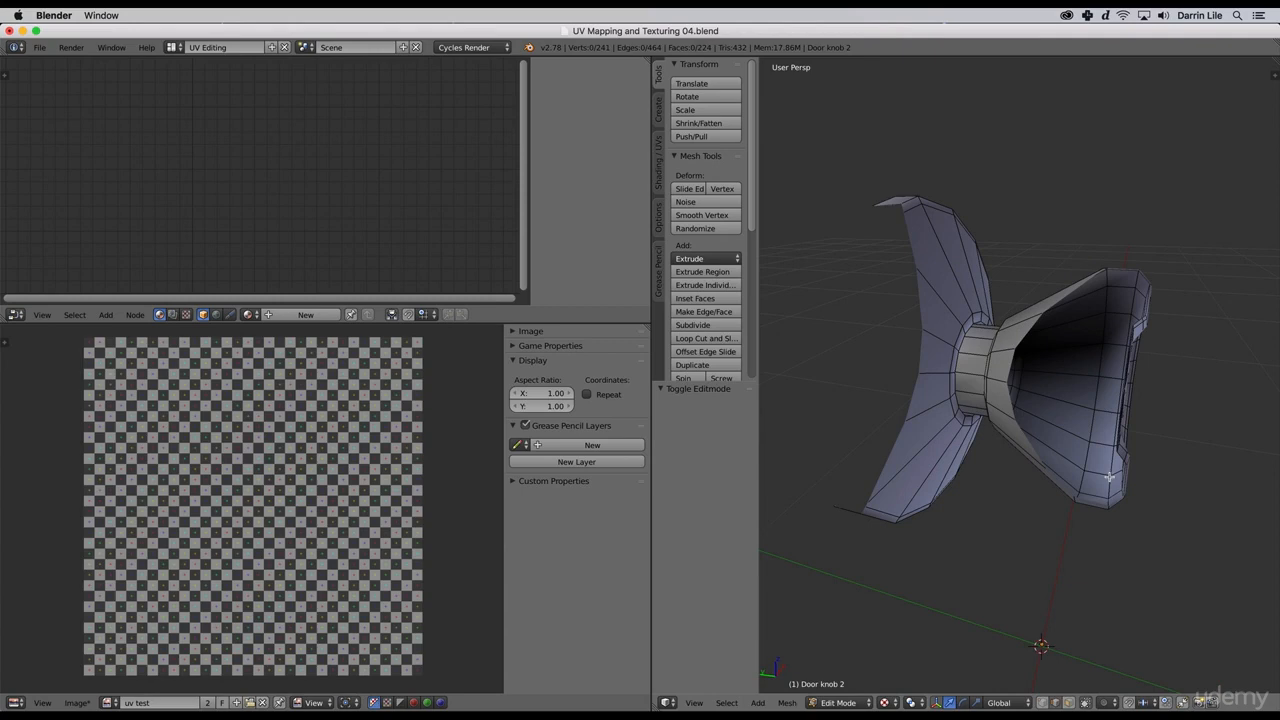
key("n")
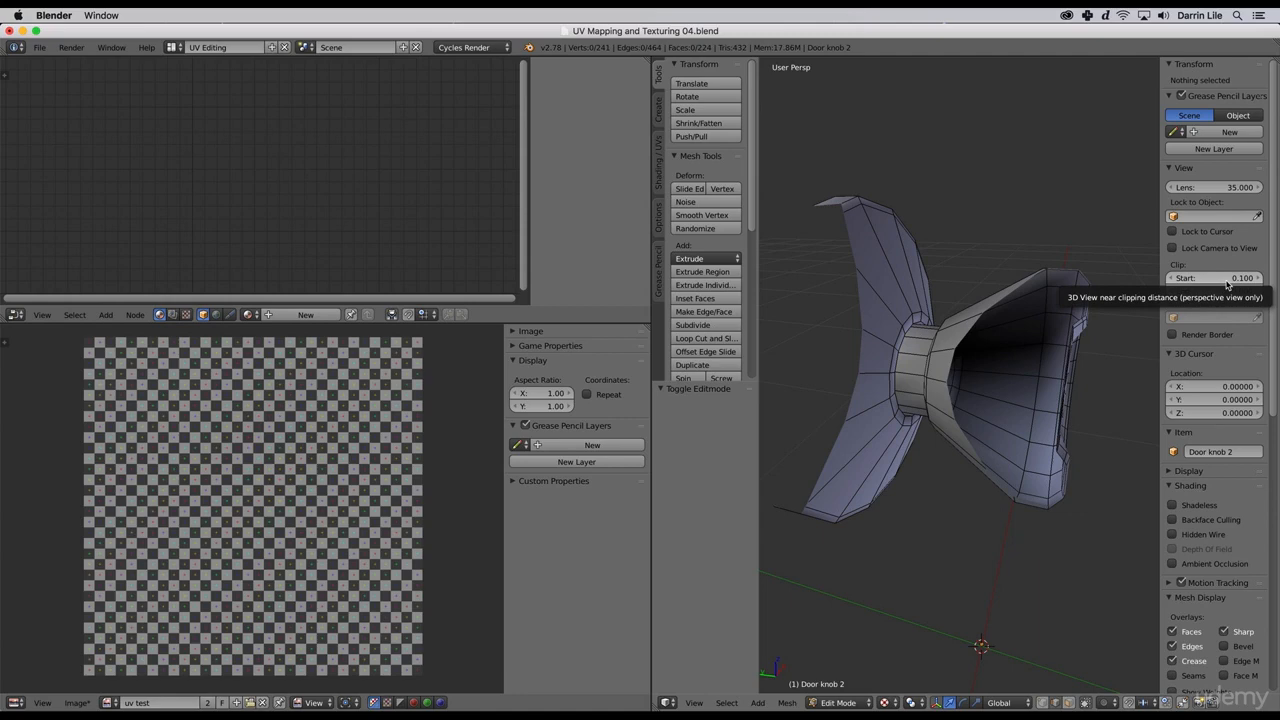
left_click(1213, 278)
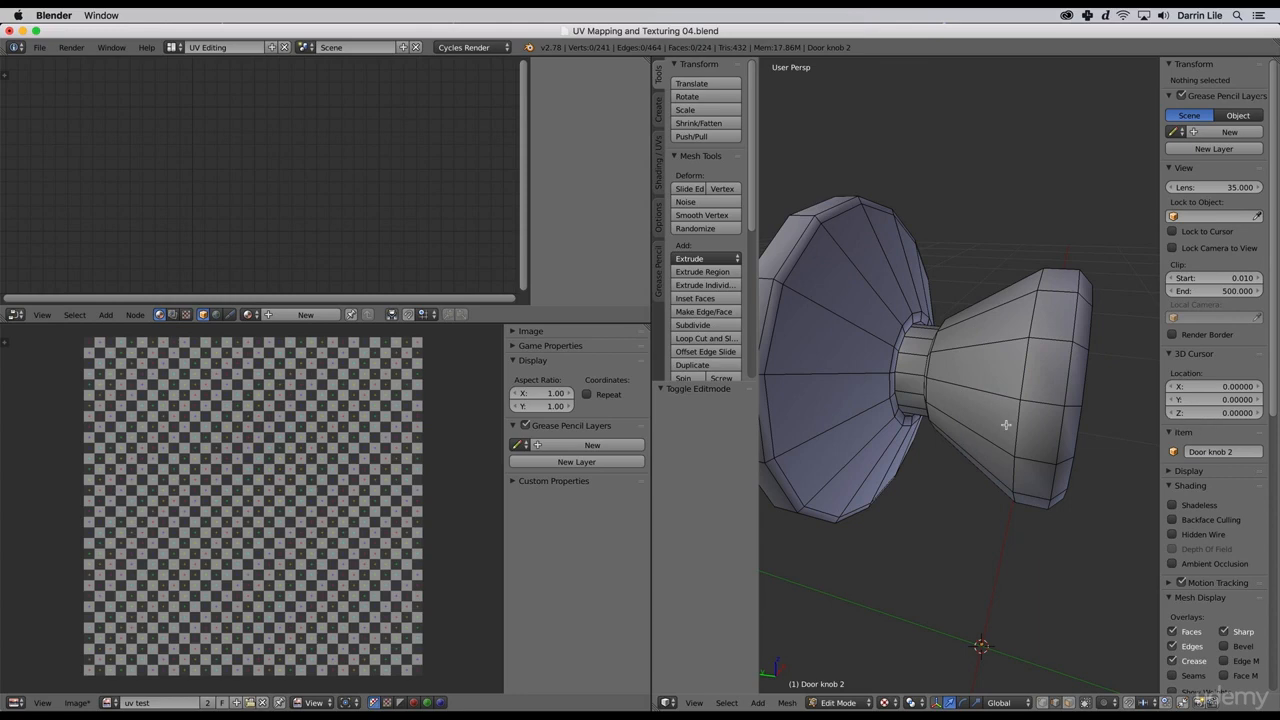
left_click_drag(1005, 424, 1098, 502)
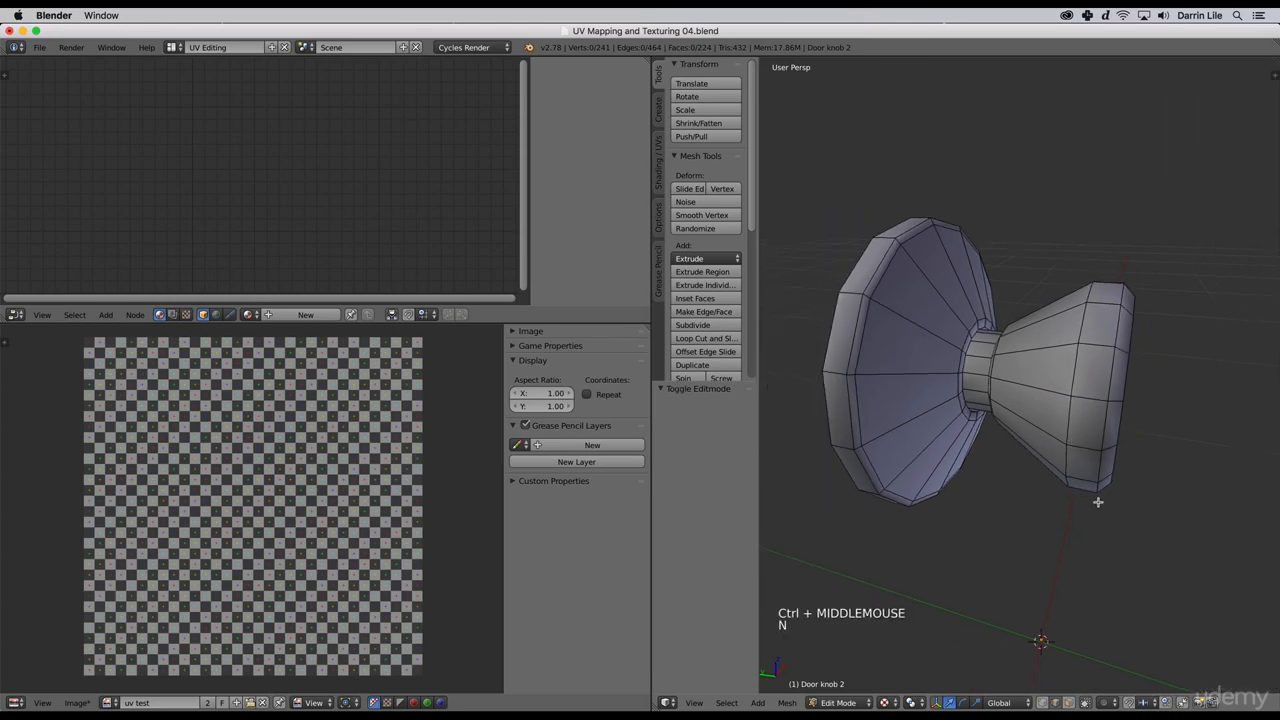
left_click_drag(1098, 502, 1132, 508)
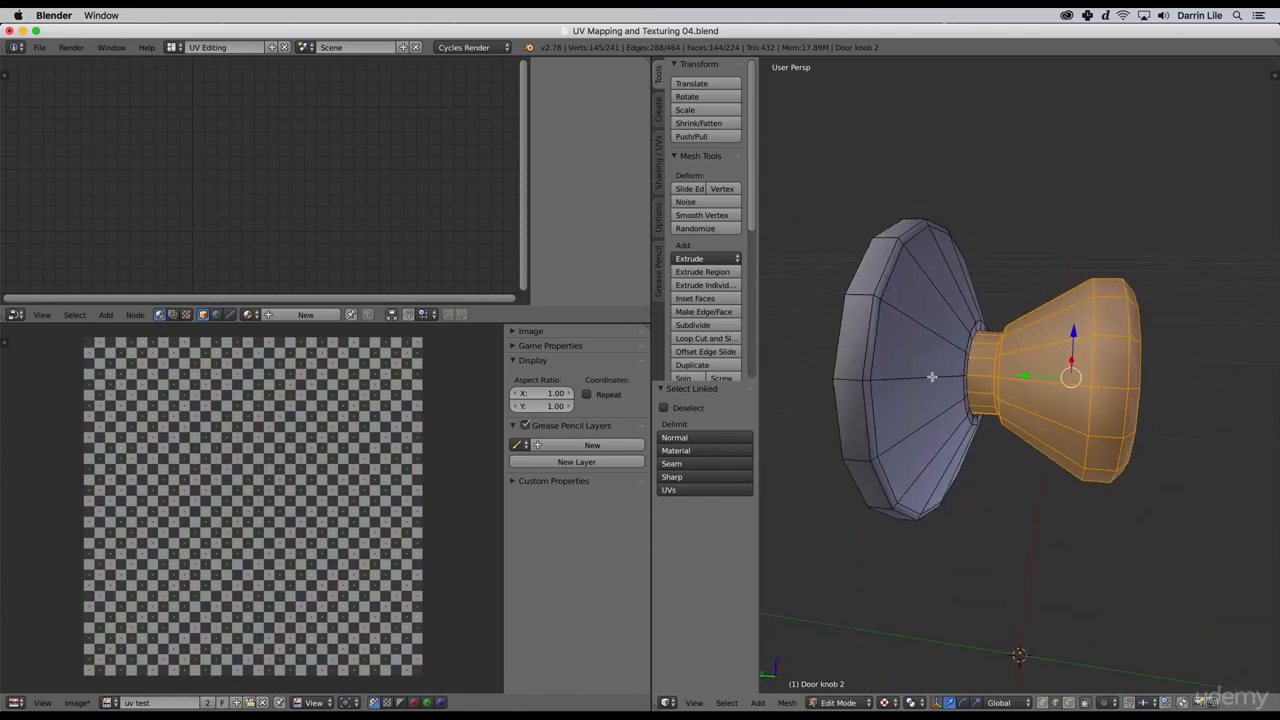
- Select the knob's linked flared base and unwrap it into a circular UV island
key("a")
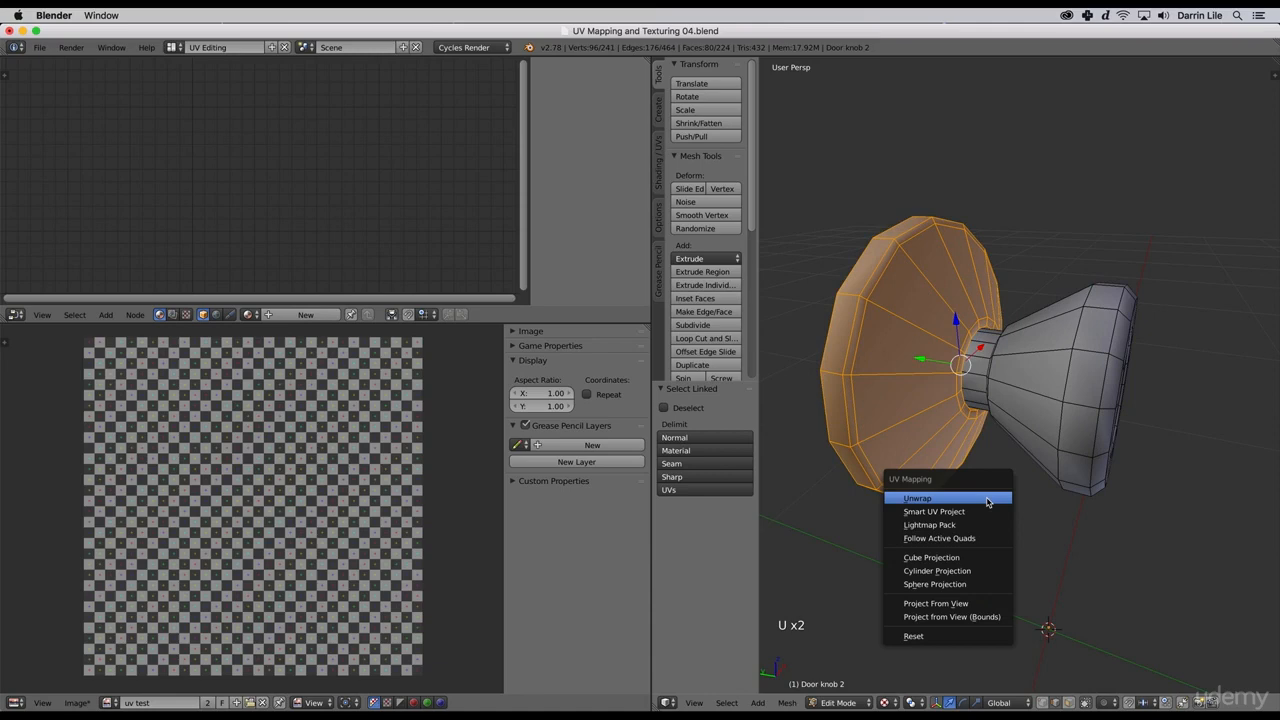
left_click(917, 498)
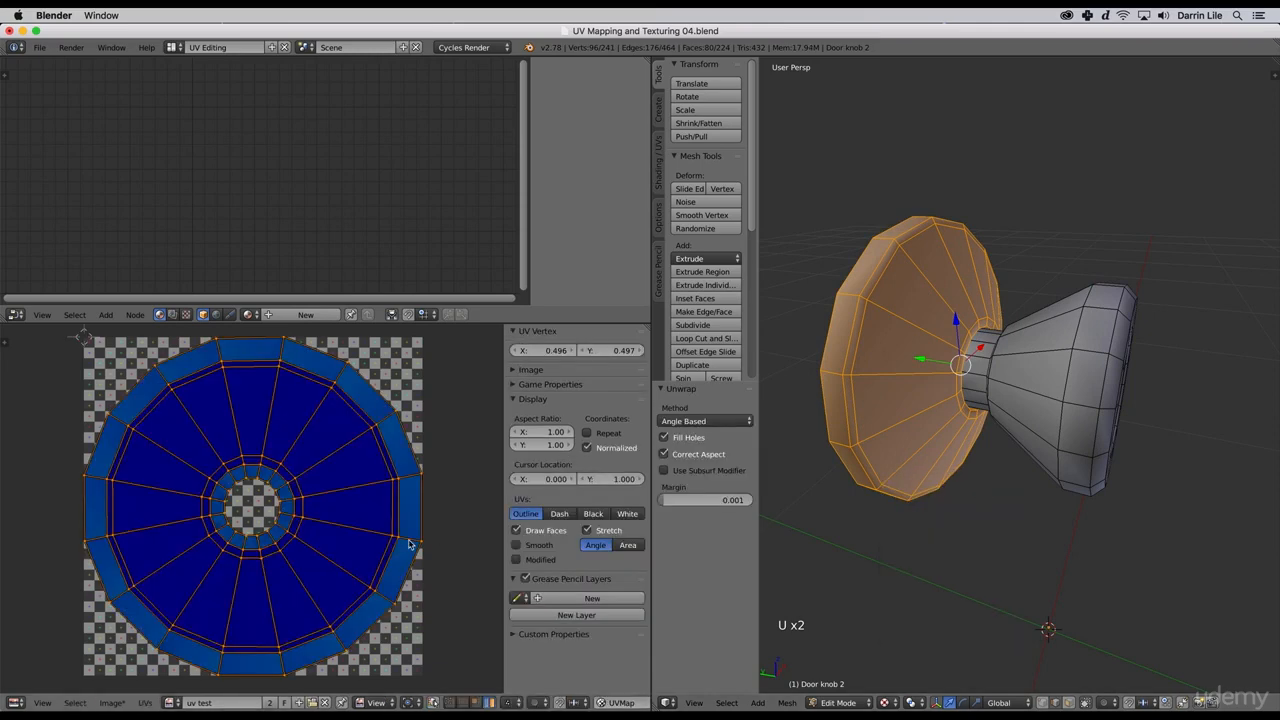
scroll("down", 3)
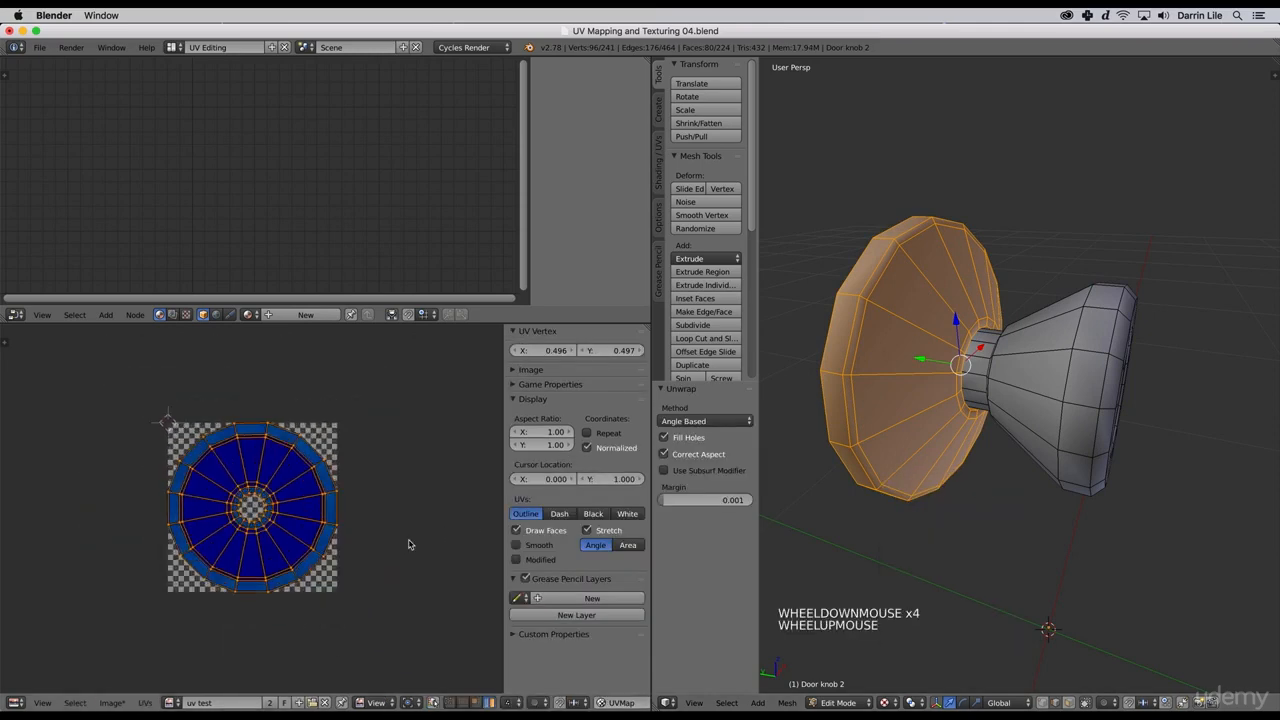
scroll("up", 3)
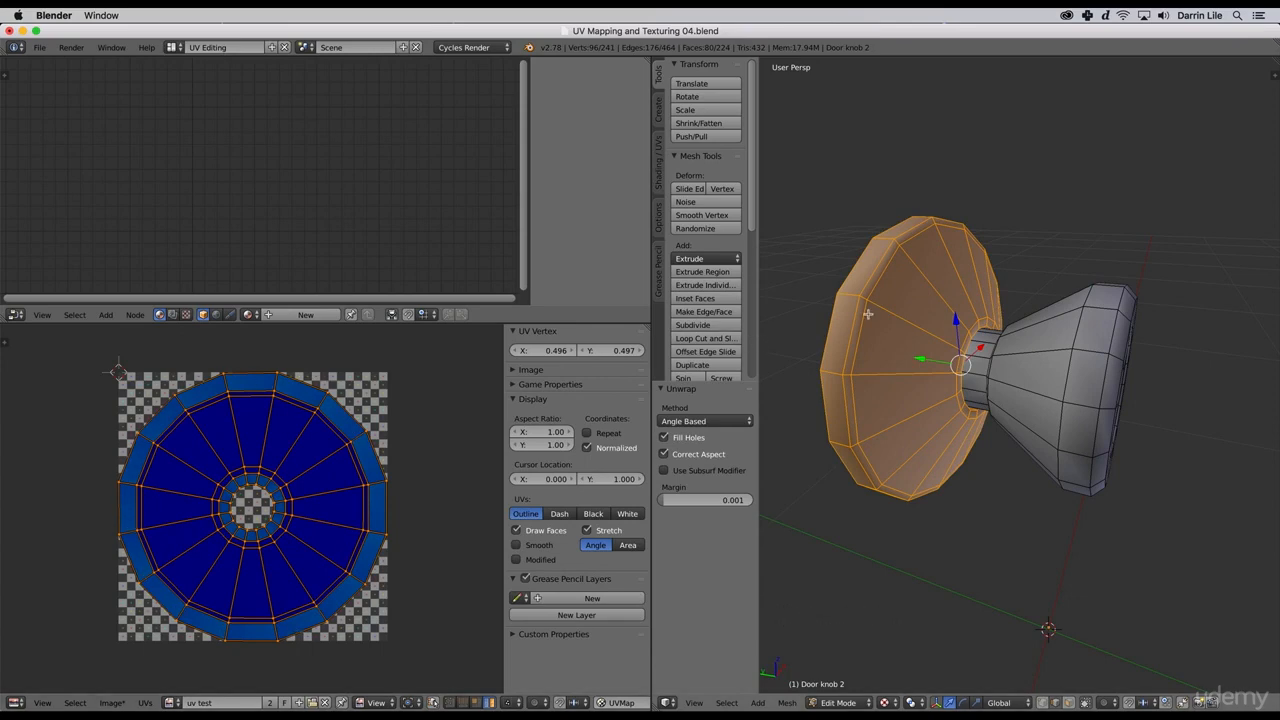
mouse_move(808, 385)
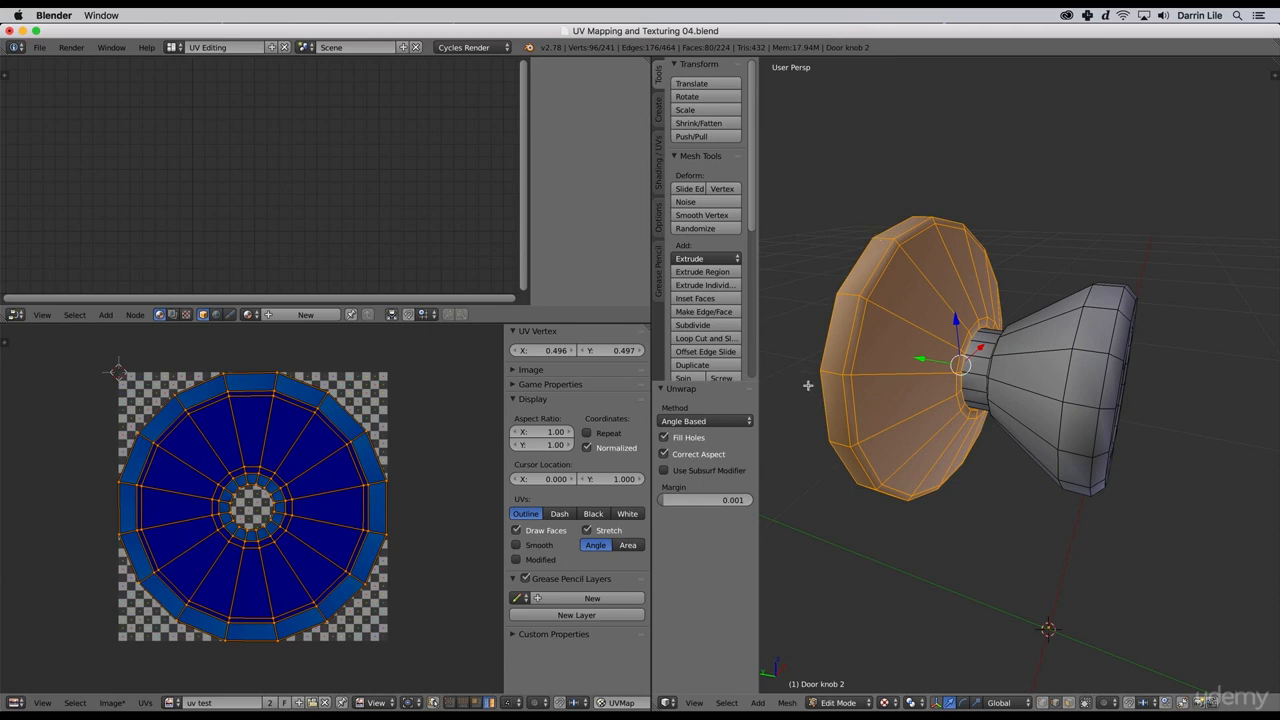
mouse_move(815, 420)
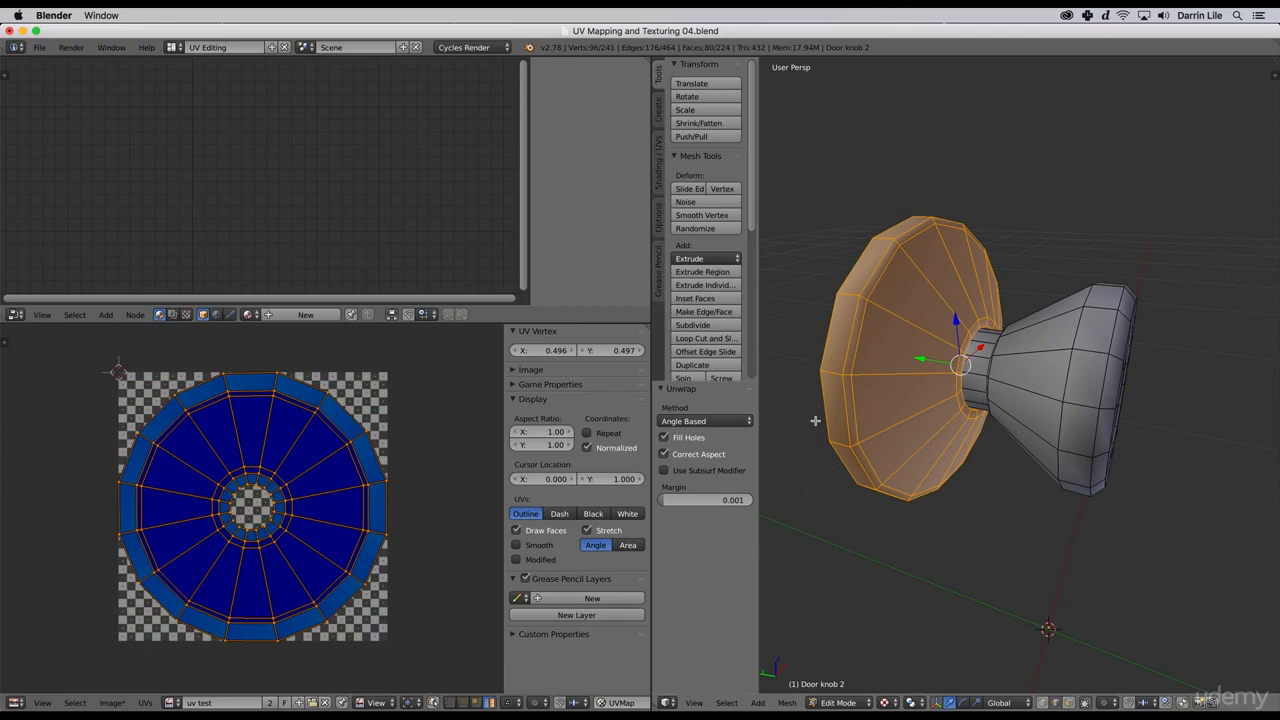
mouse_move(913, 575)
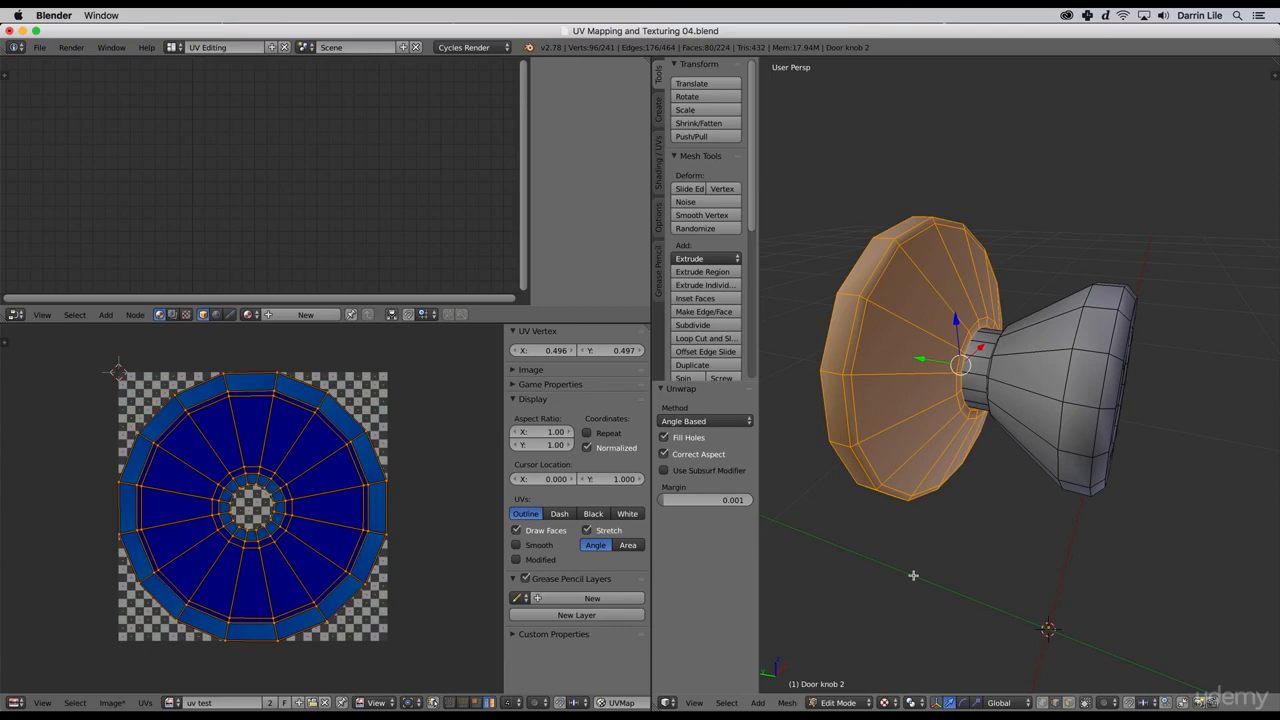
- Select the knob's front head faces and unwrap them, showing stretching in the UV layout
key("a")
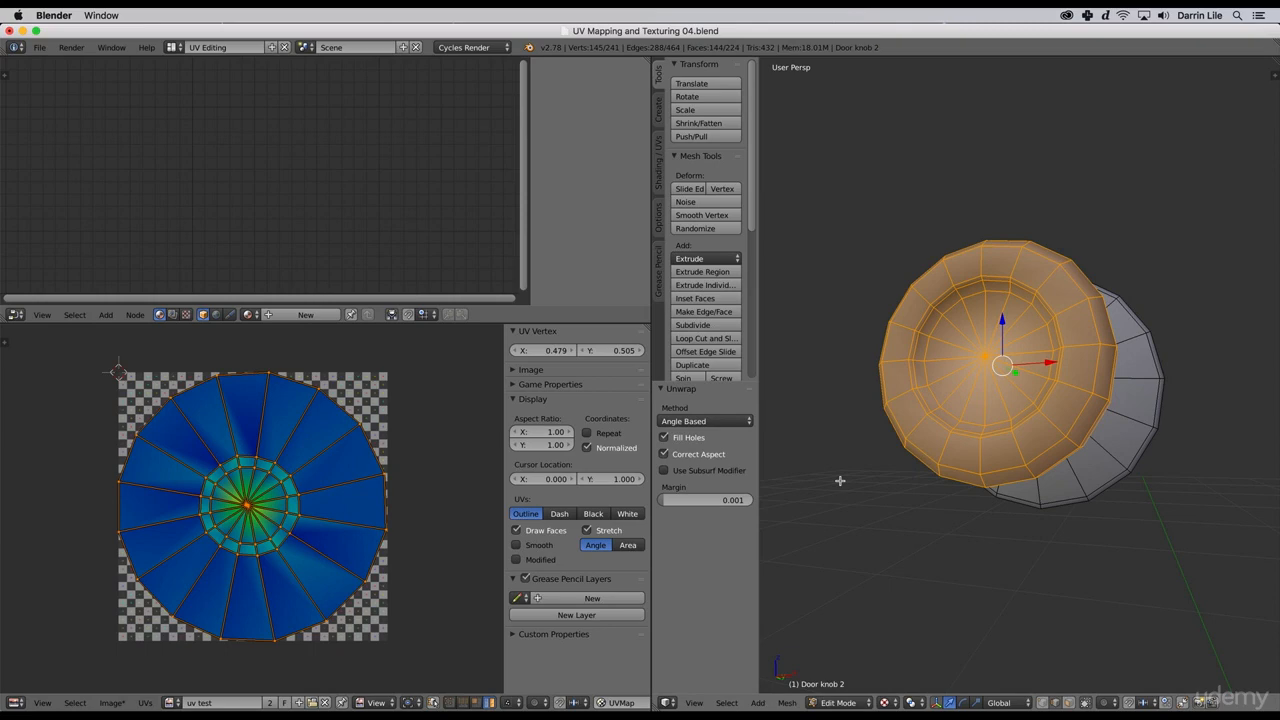
mouse_move(841, 480)
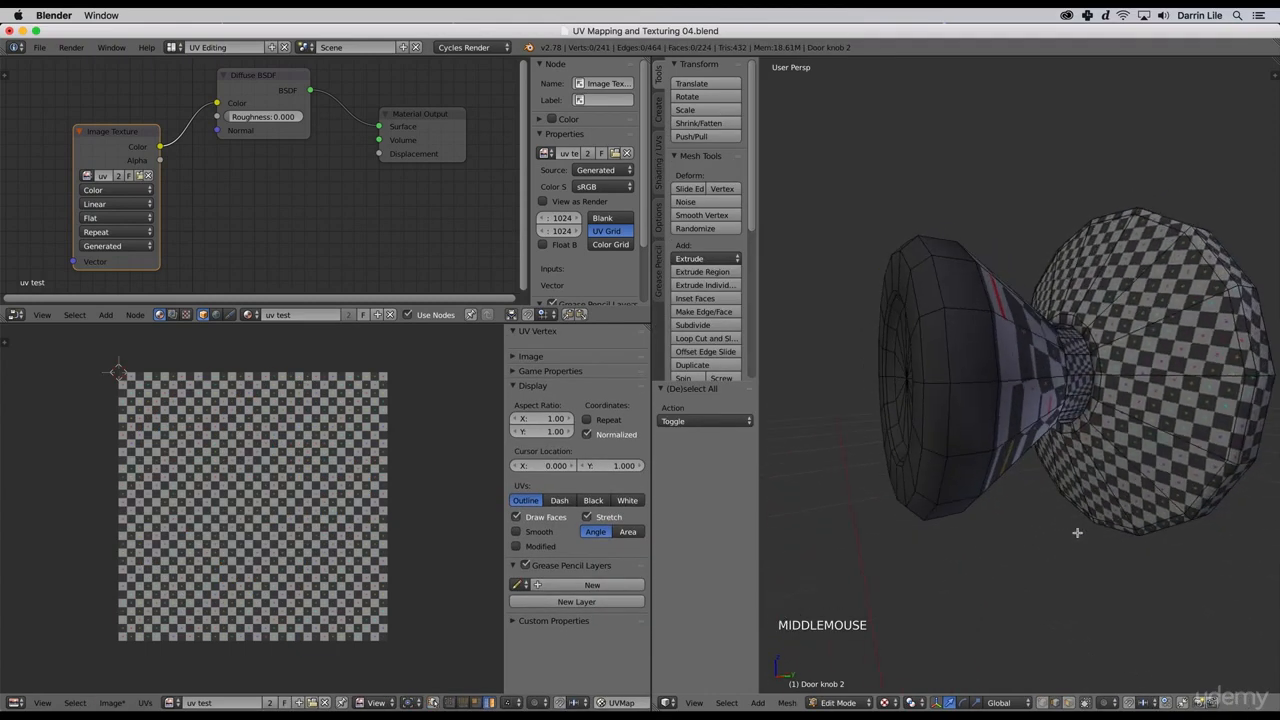
- Mark seams on the knob's neck edge loop and the front face's inner loop
key("alt+z")
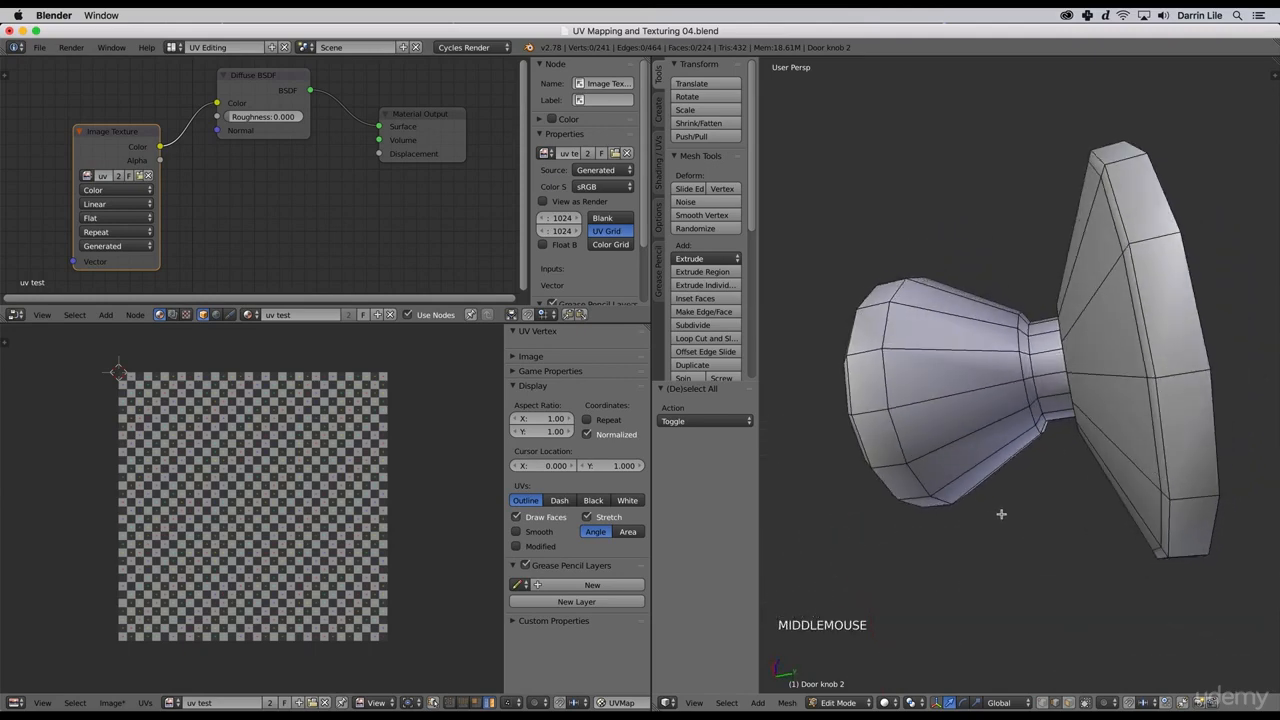
left_click_drag(1001, 514, 1007, 496)
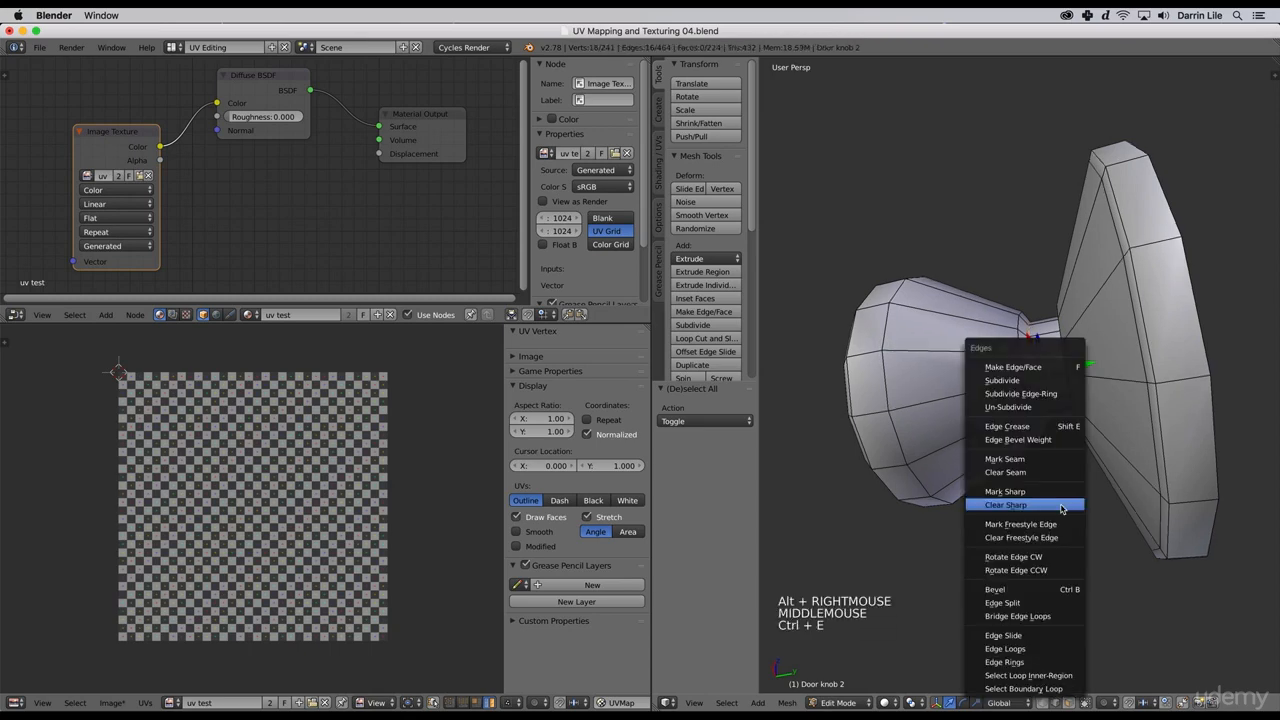
left_click(1006, 504)
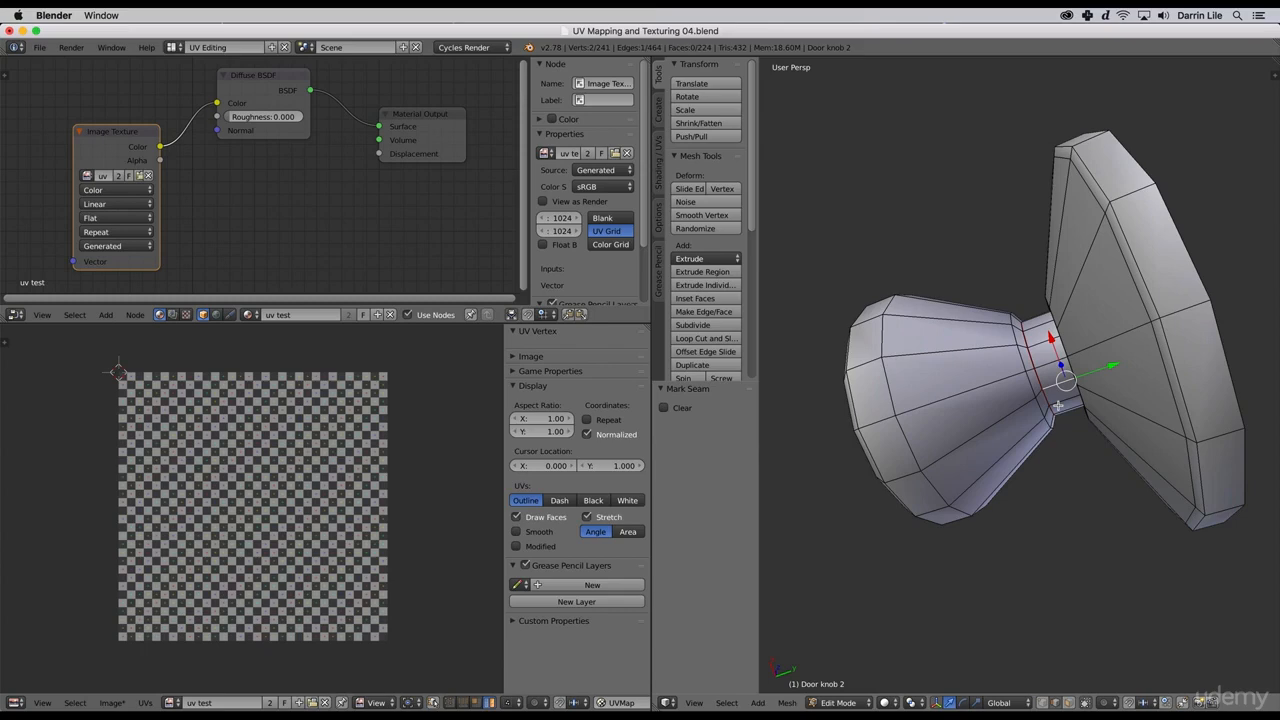
key("ctrl+e")
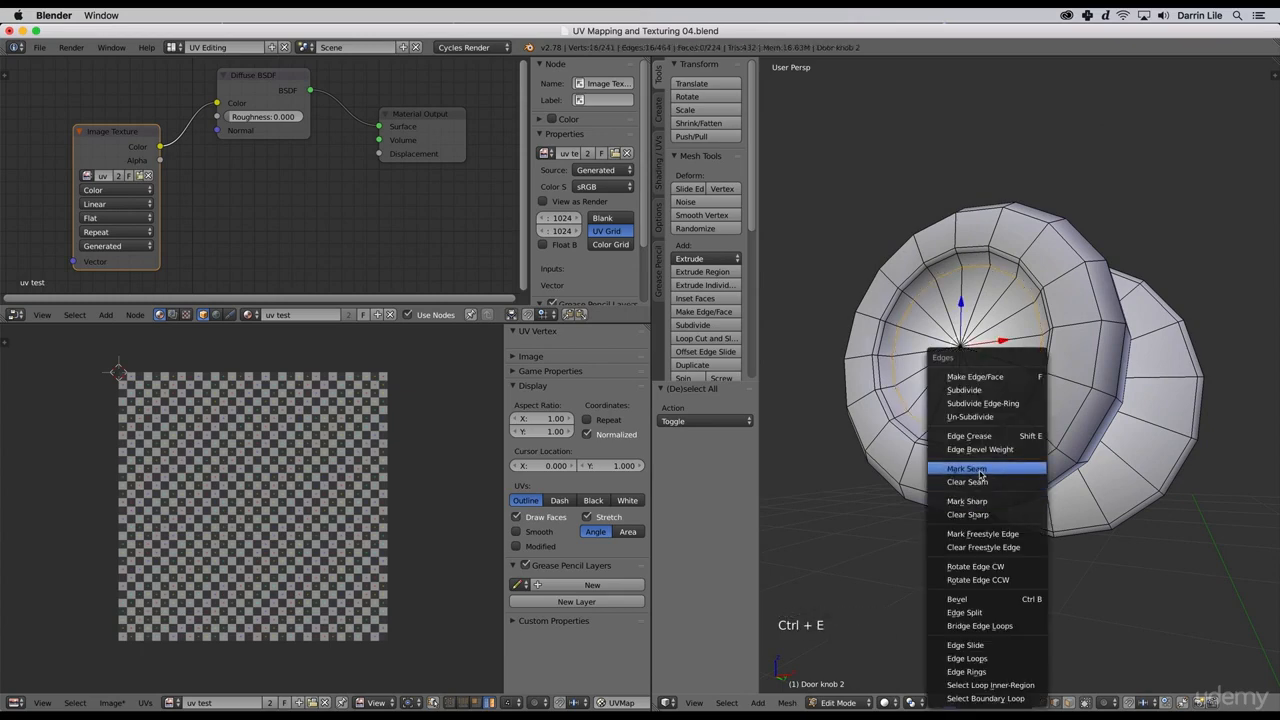
left_click(966, 468)
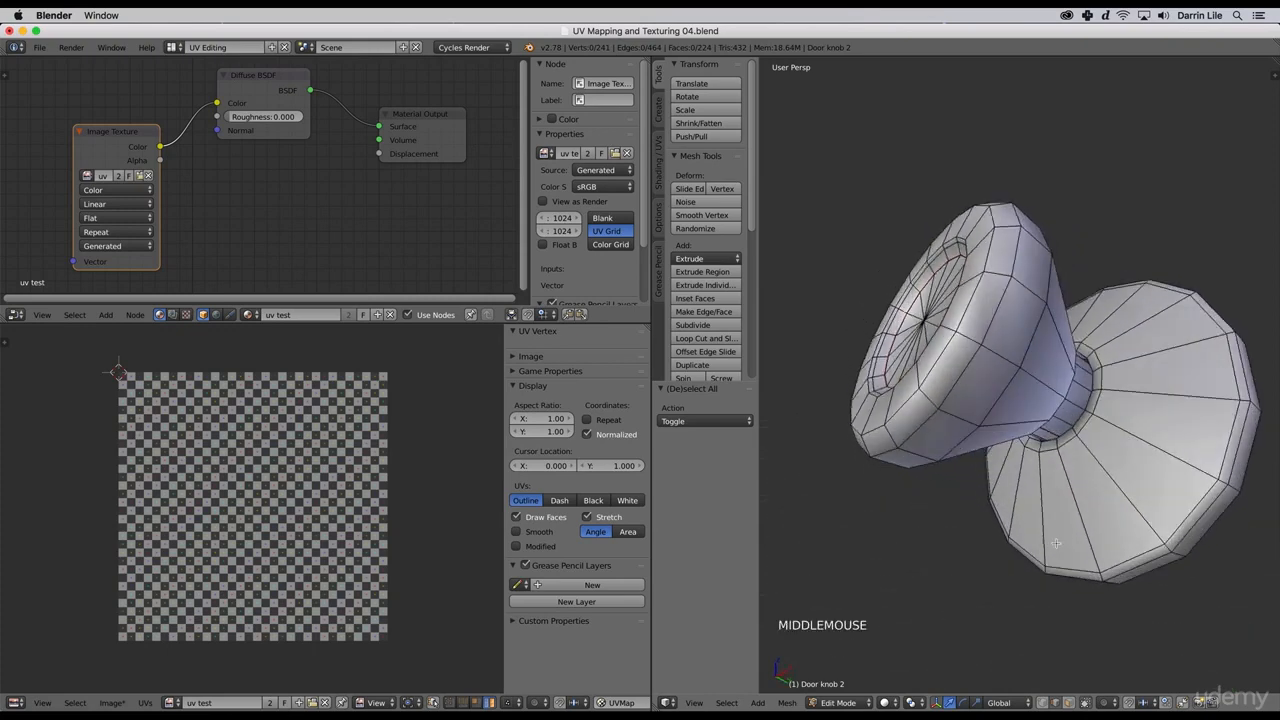
left_click_drag(1055, 543, 1007, 403)
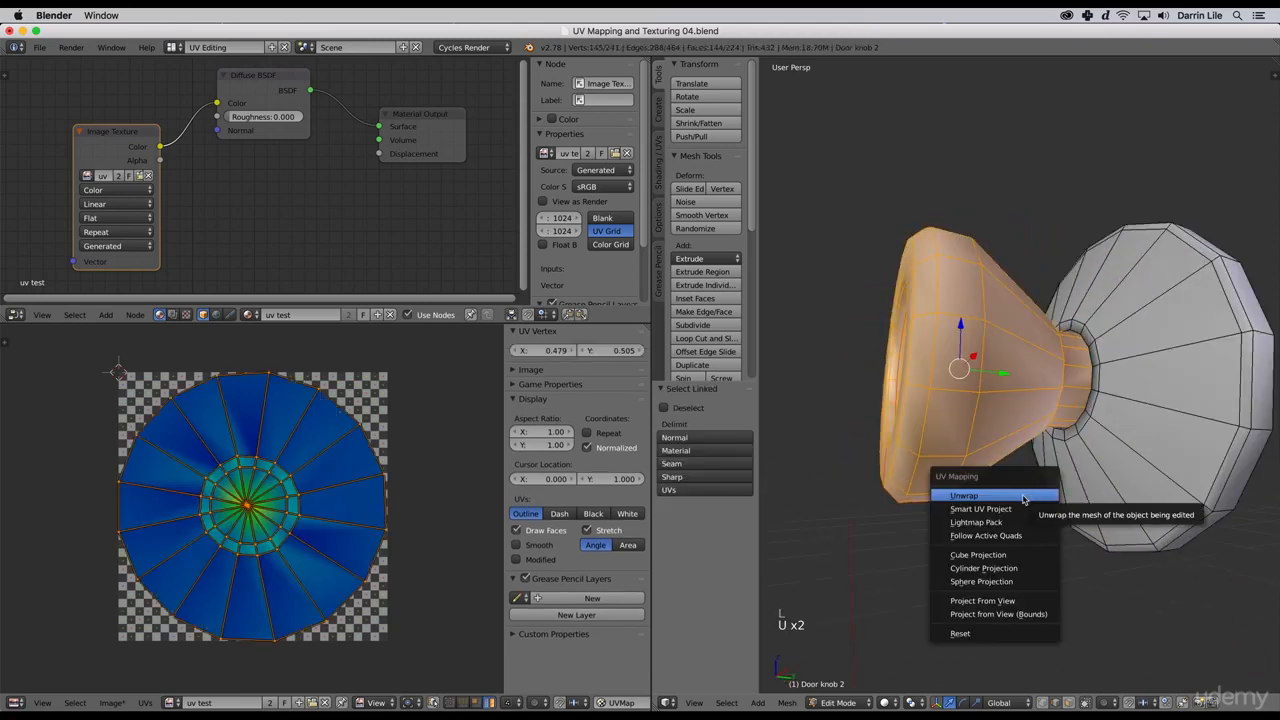
left_click(964, 495)
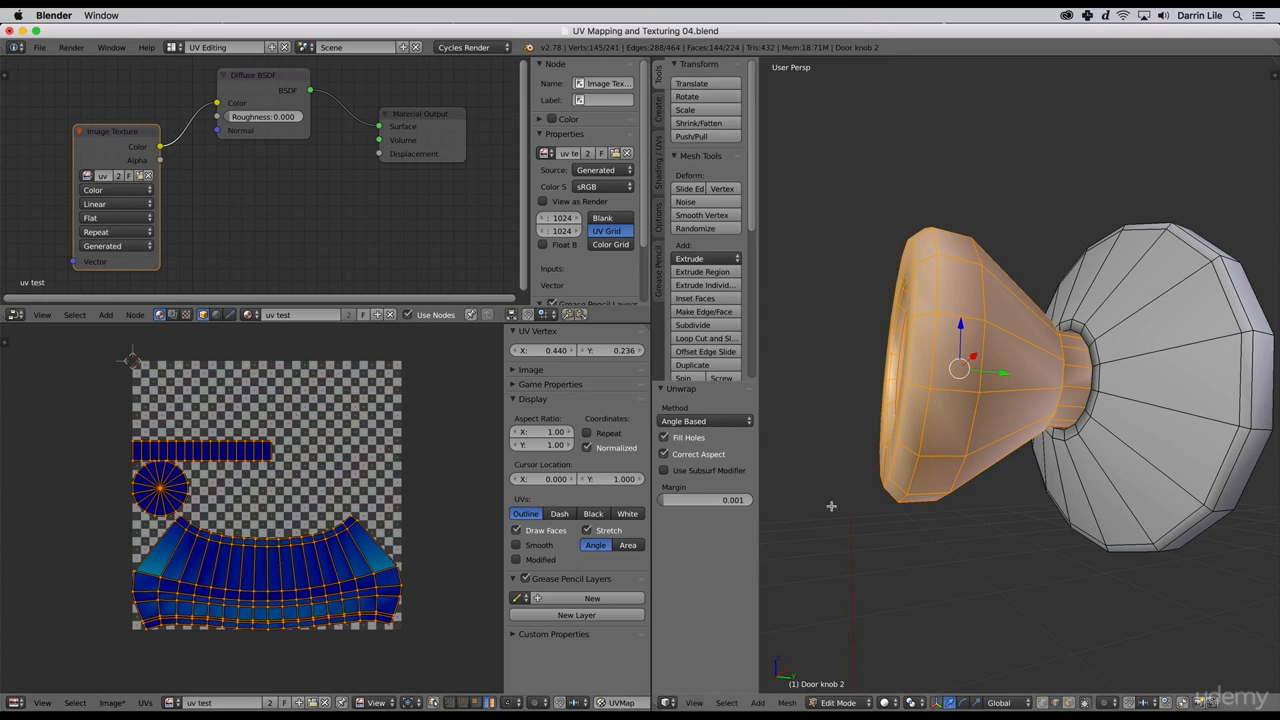
left_click_drag(920, 380, 924, 550)
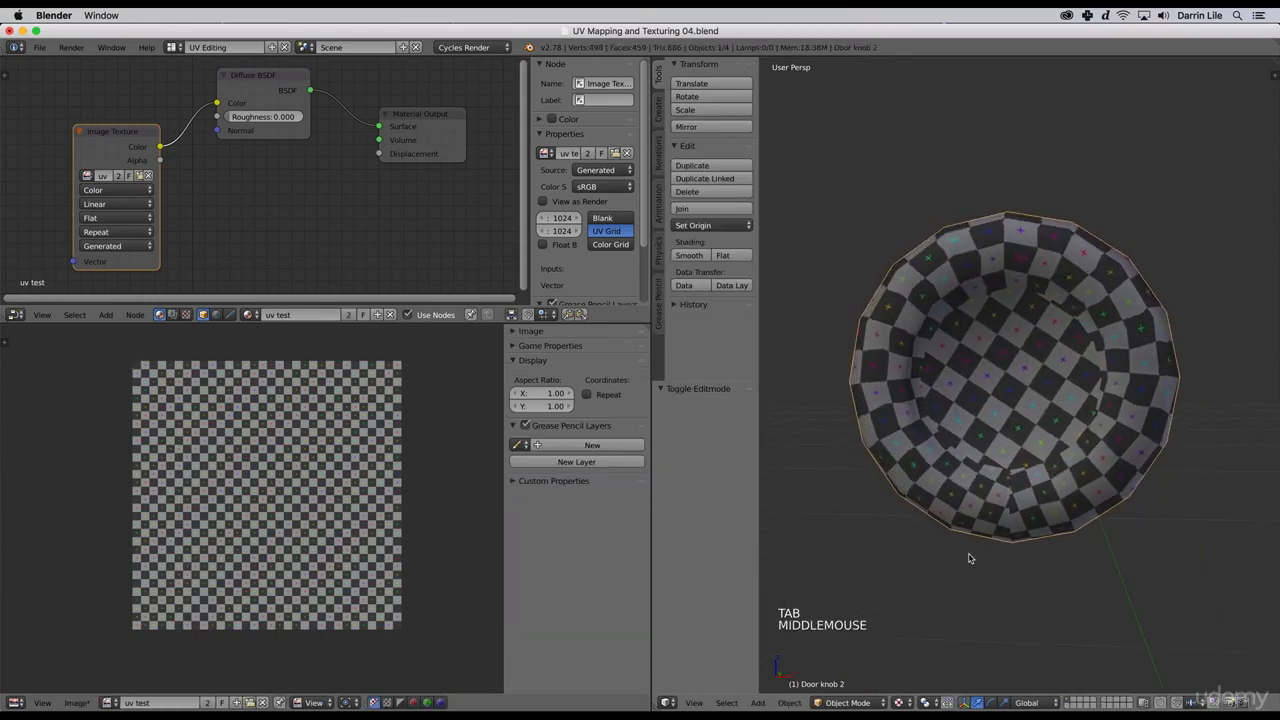
scroll("down", 3)
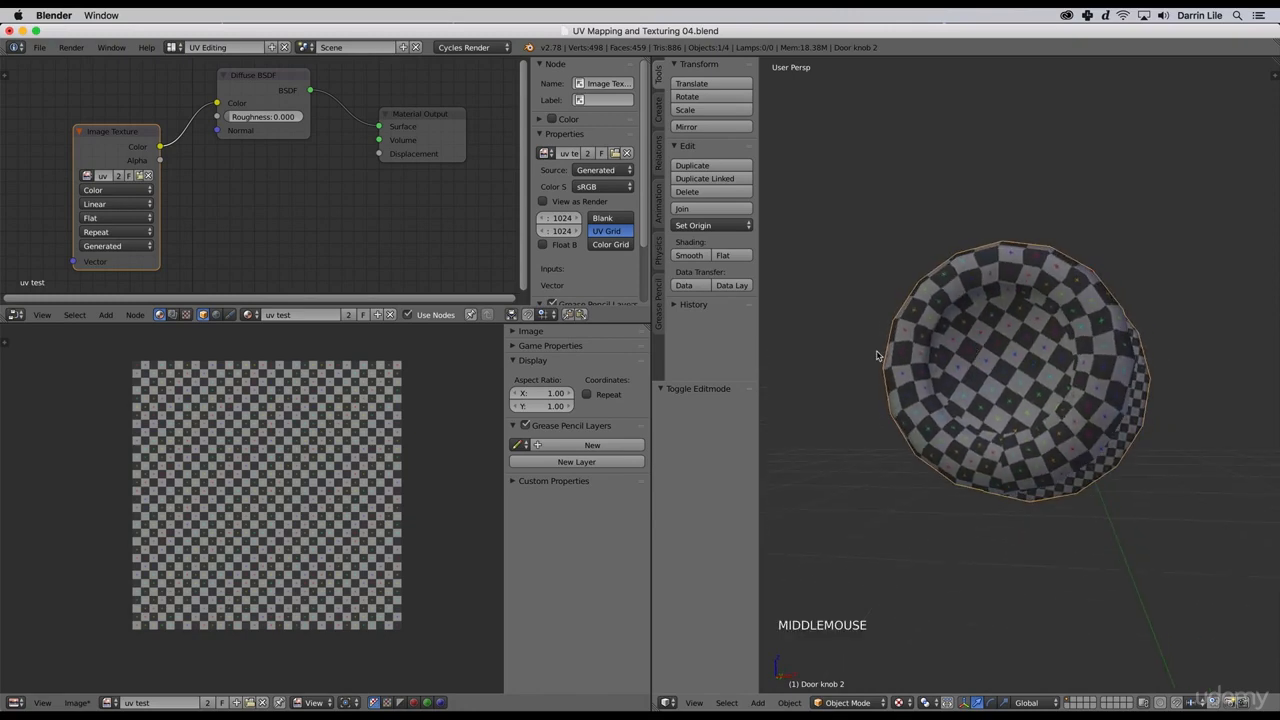
left_click_drag(877, 357, 887, 367)
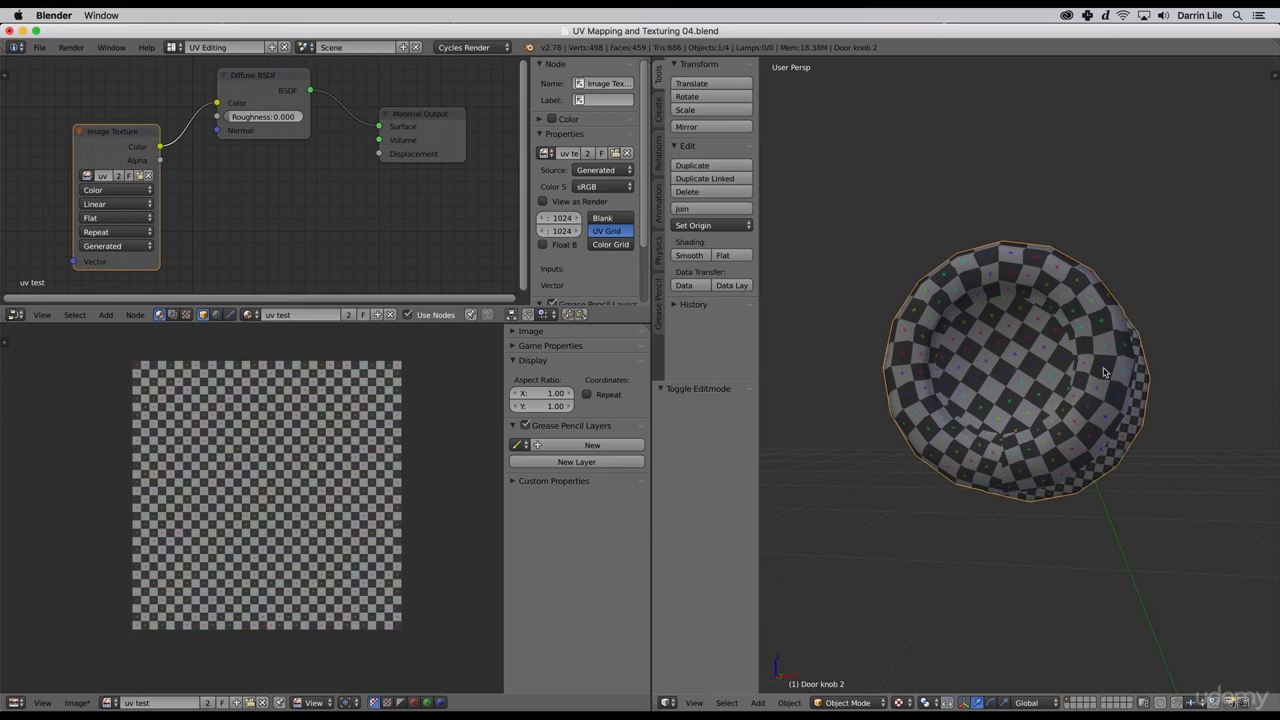
mouse_move(965, 300)
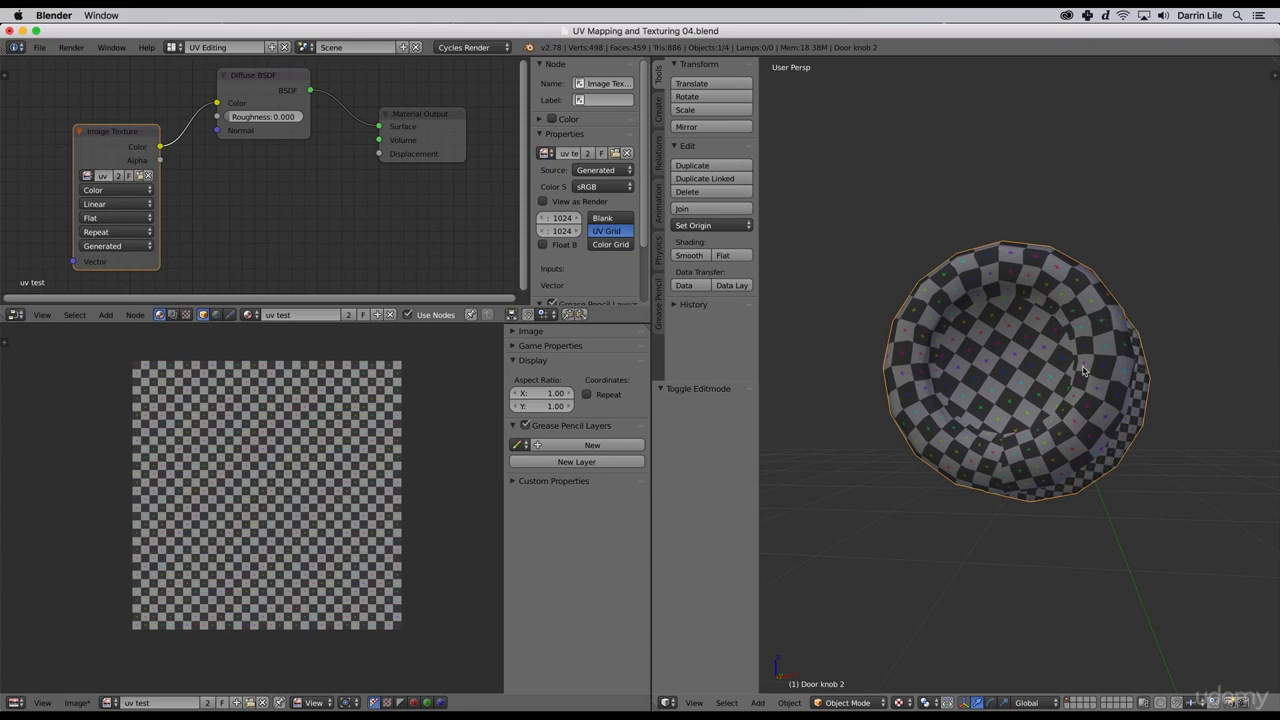
mouse_move(1090, 391)
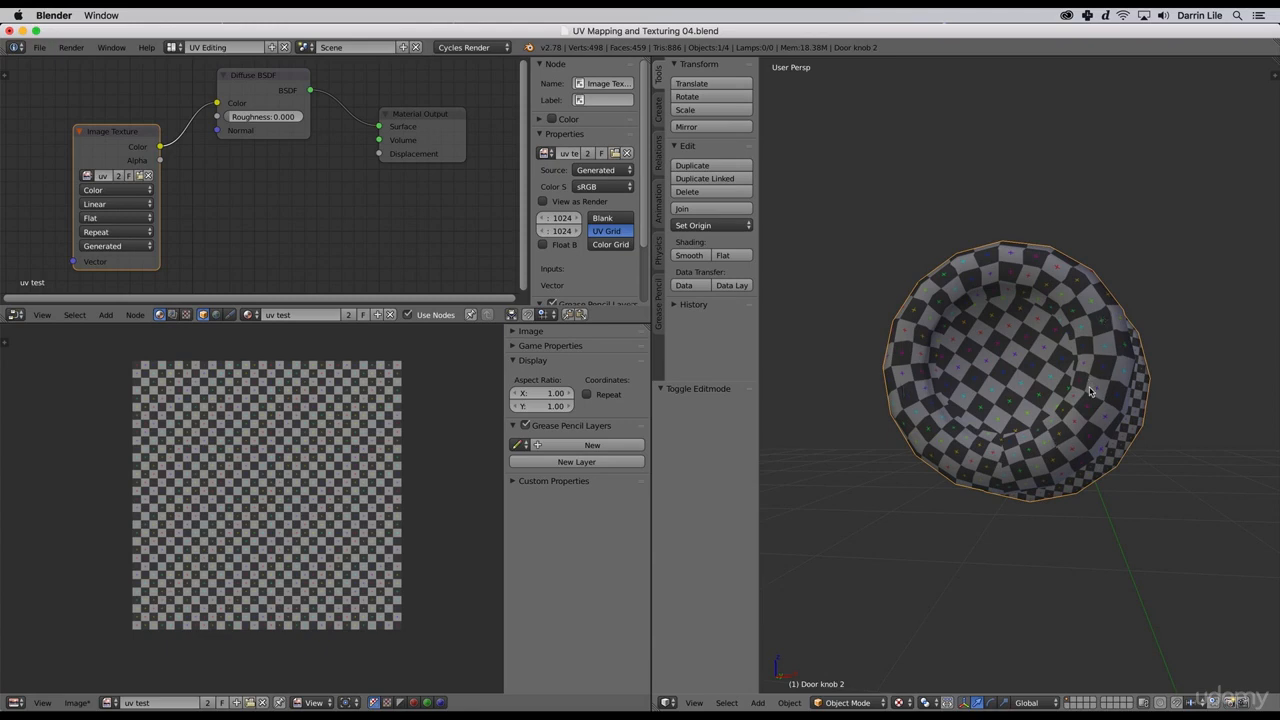
left_click_drag(1090, 390, 1040, 453)
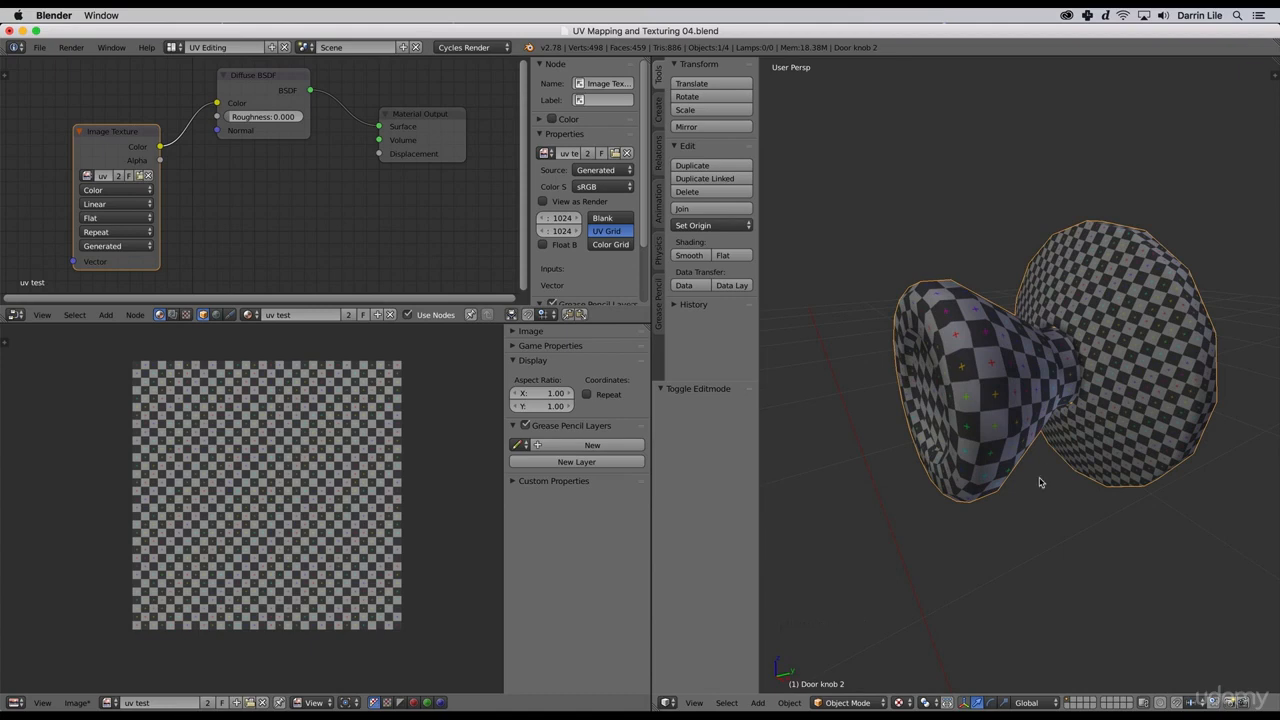
scroll("down", 3)
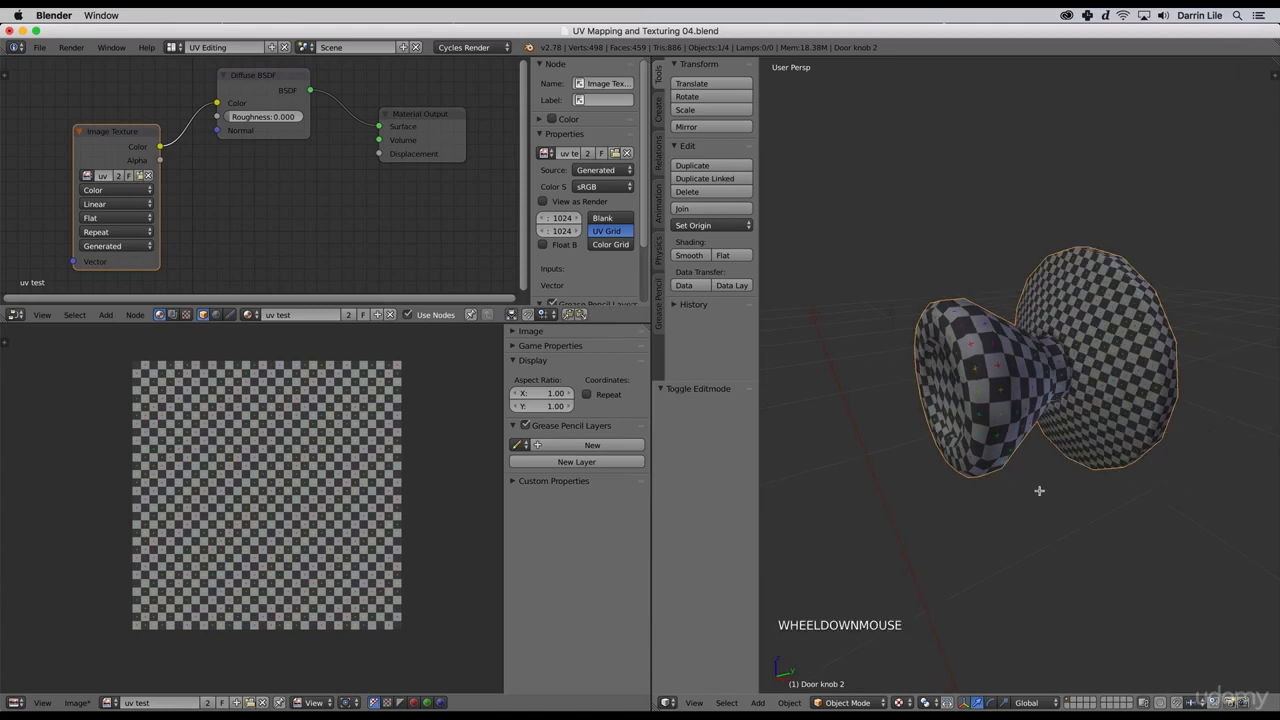
- Select all knob UVs, run Average Islands Scale, then Pack Islands with Ctrl+P
key("Tab")
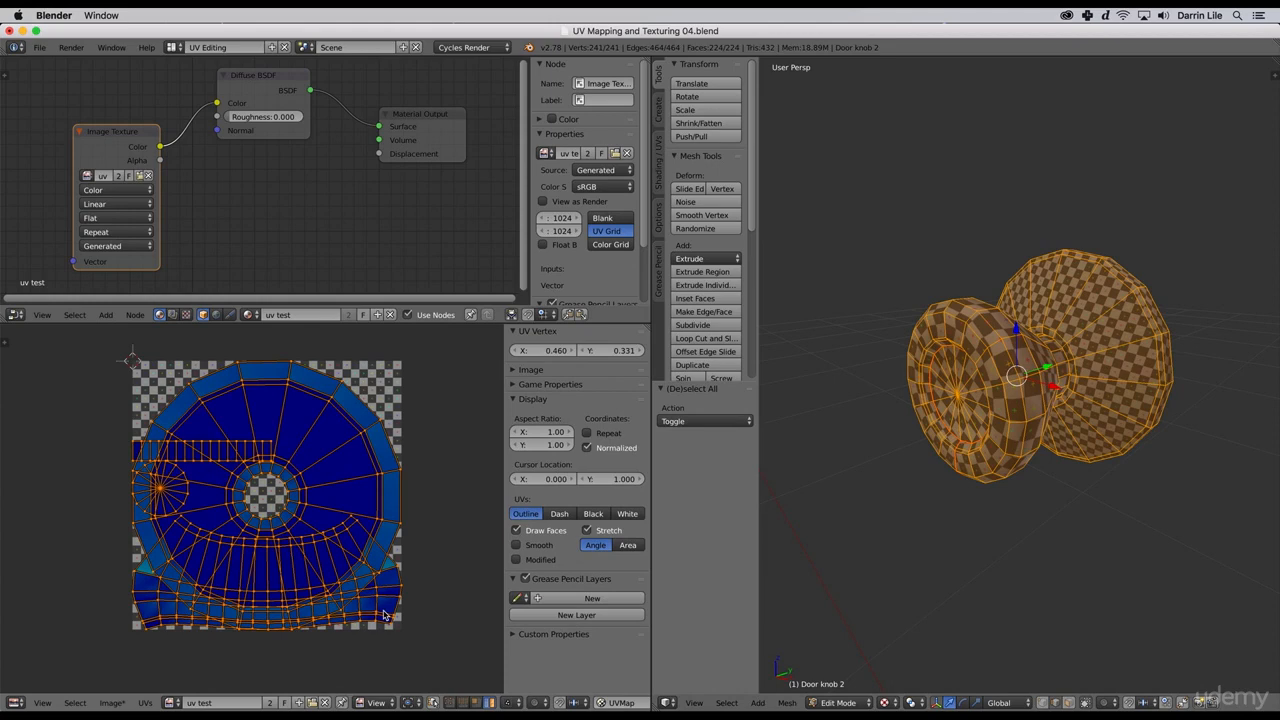
mouse_move(268, 453)
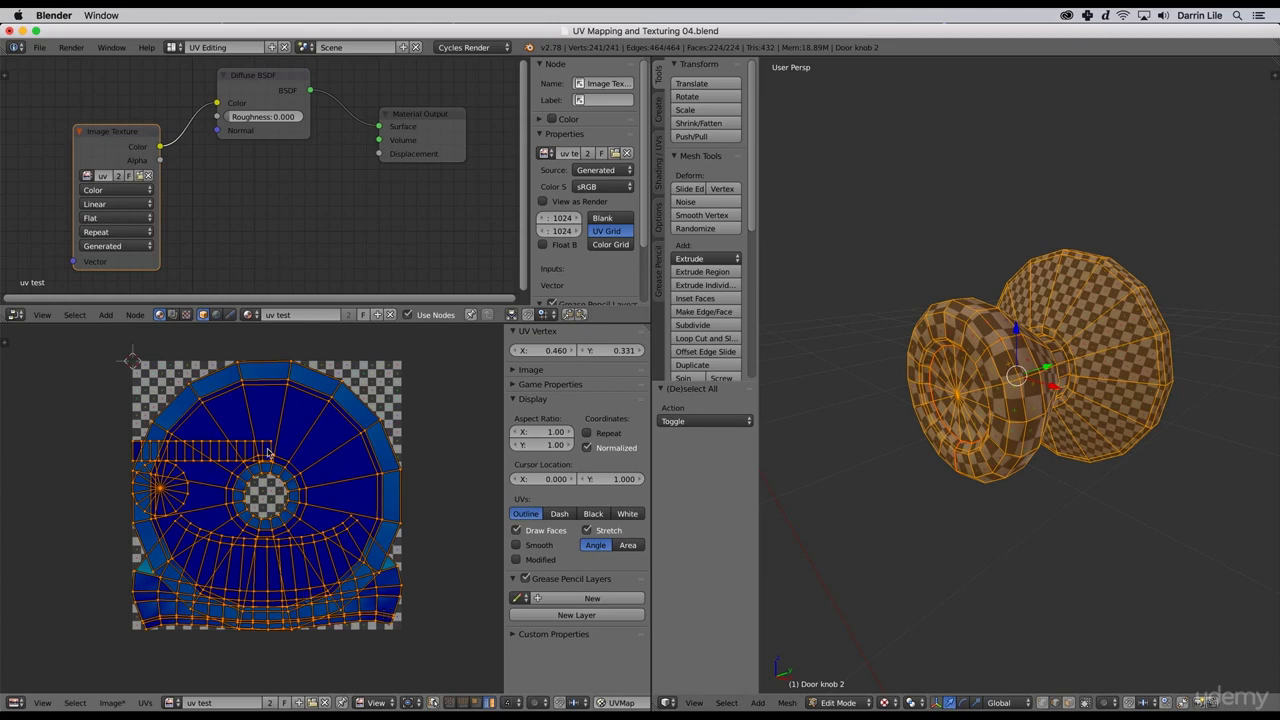
mouse_move(323, 558)
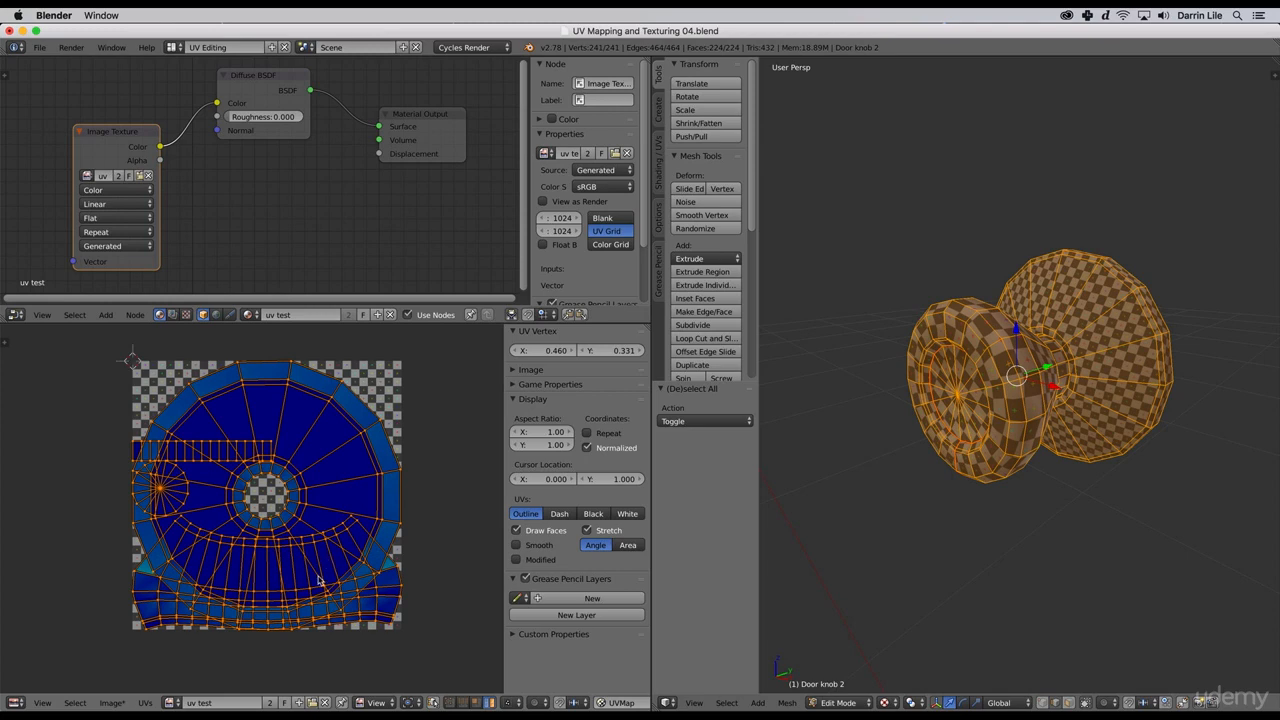
mouse_move(330, 540)
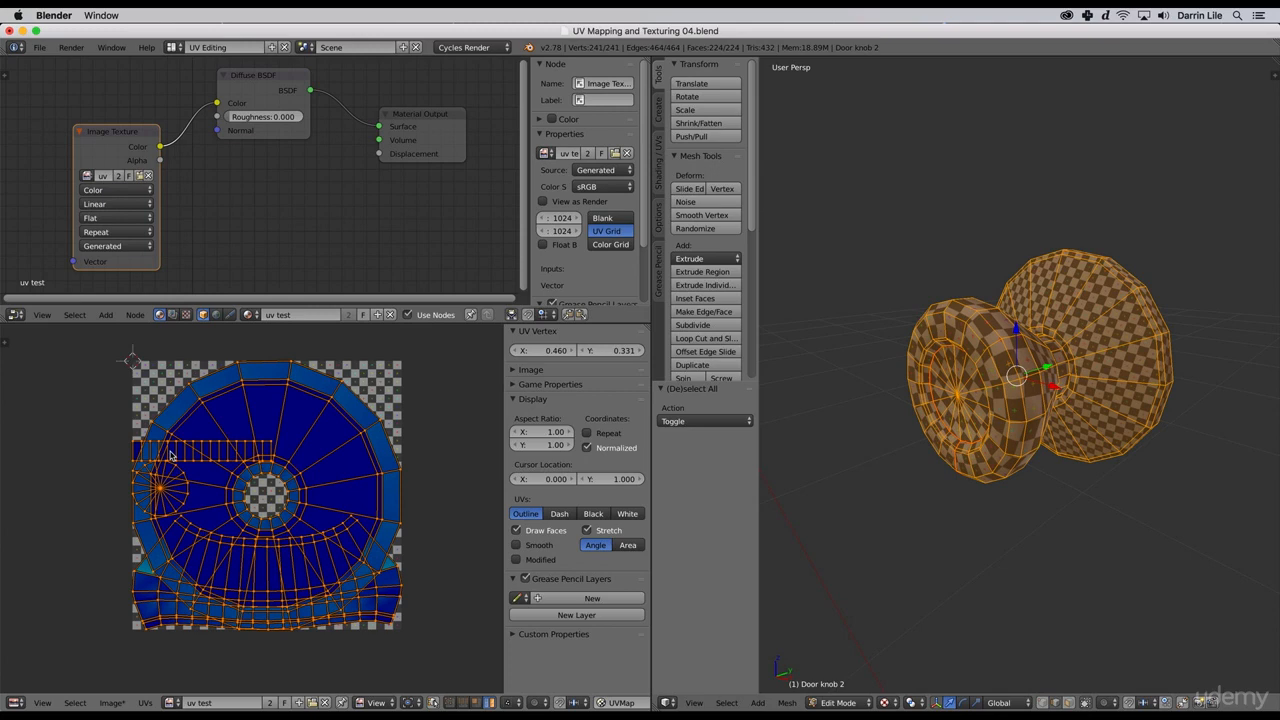
mouse_move(366, 573)
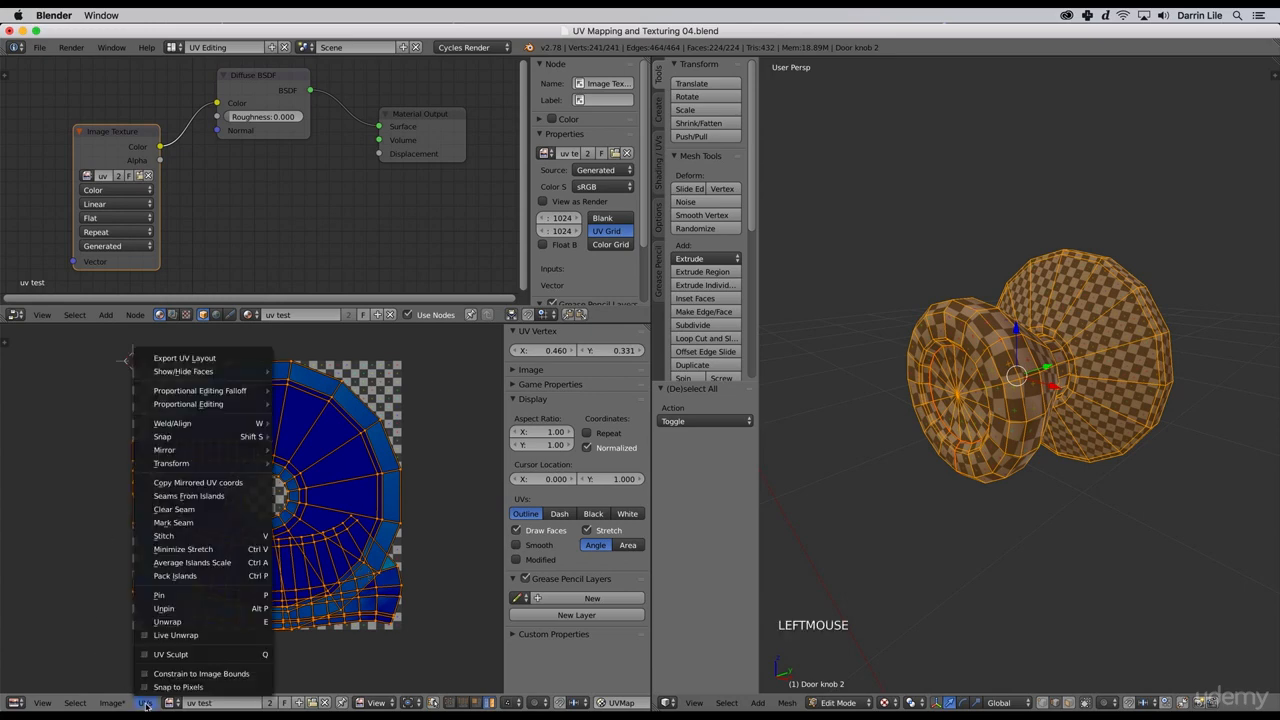
mouse_move(192, 562)
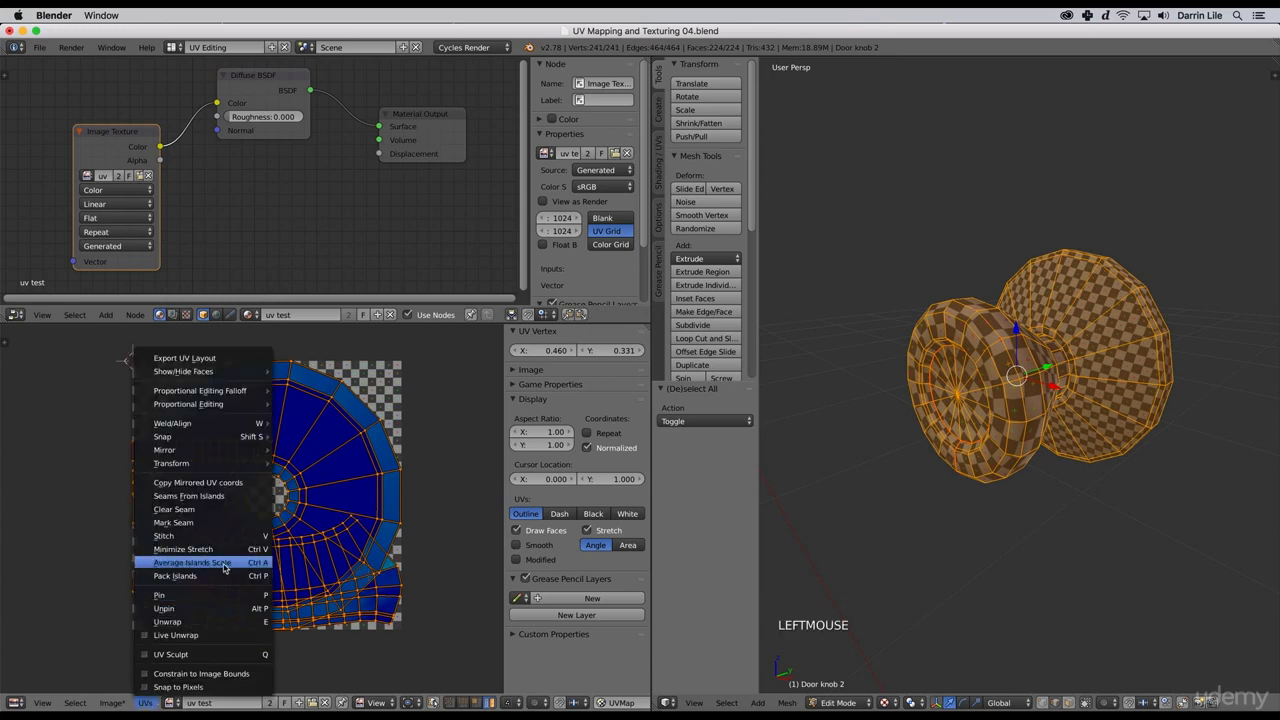
mouse_move(223, 577)
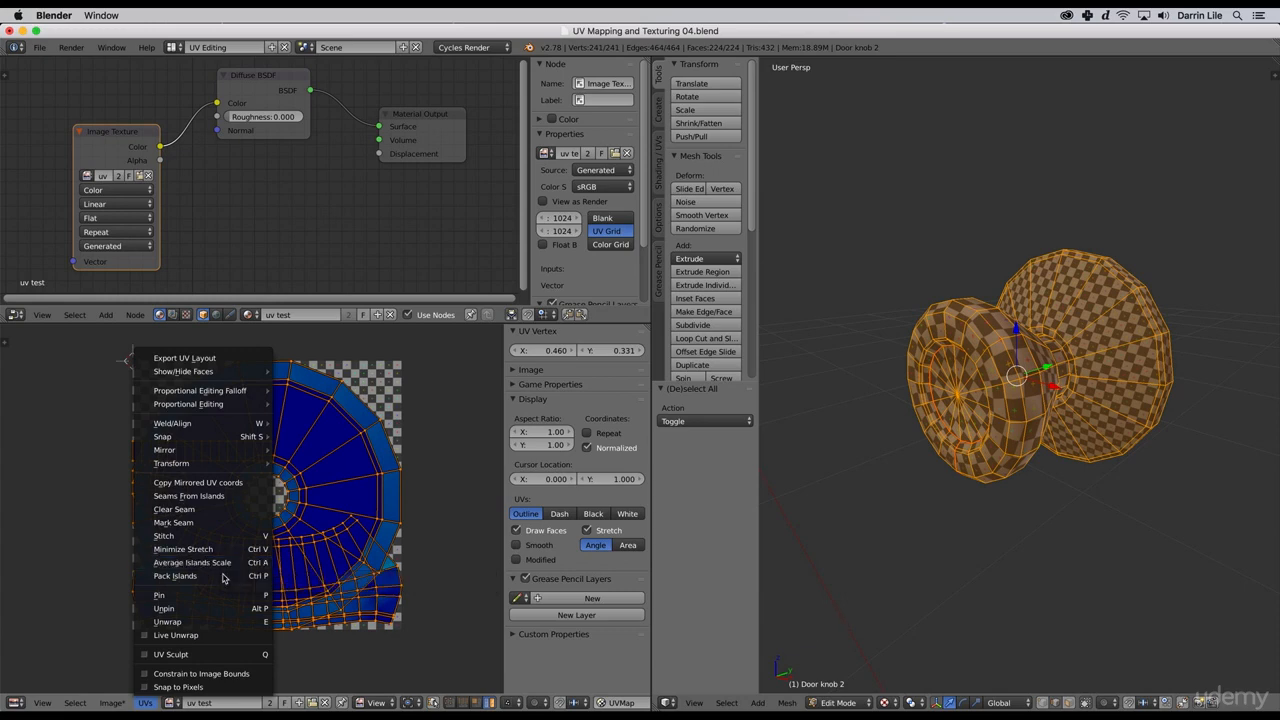
mouse_move(175, 575)
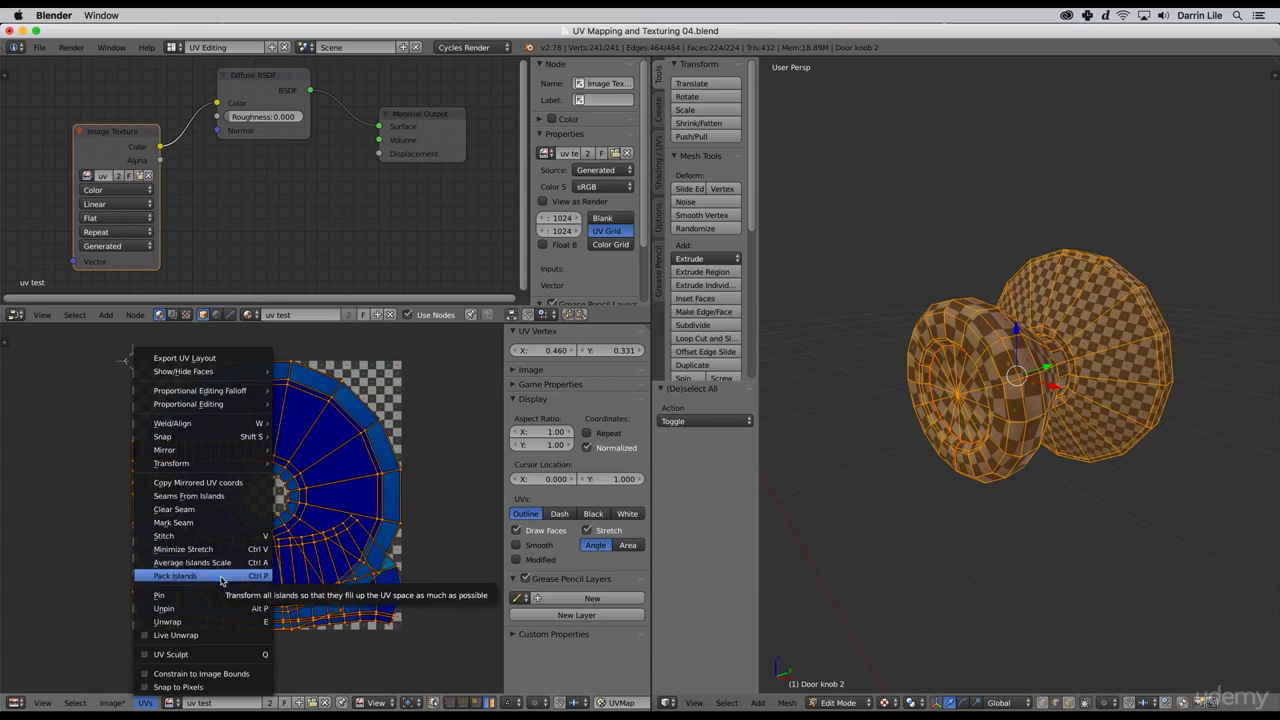
mouse_move(190, 562)
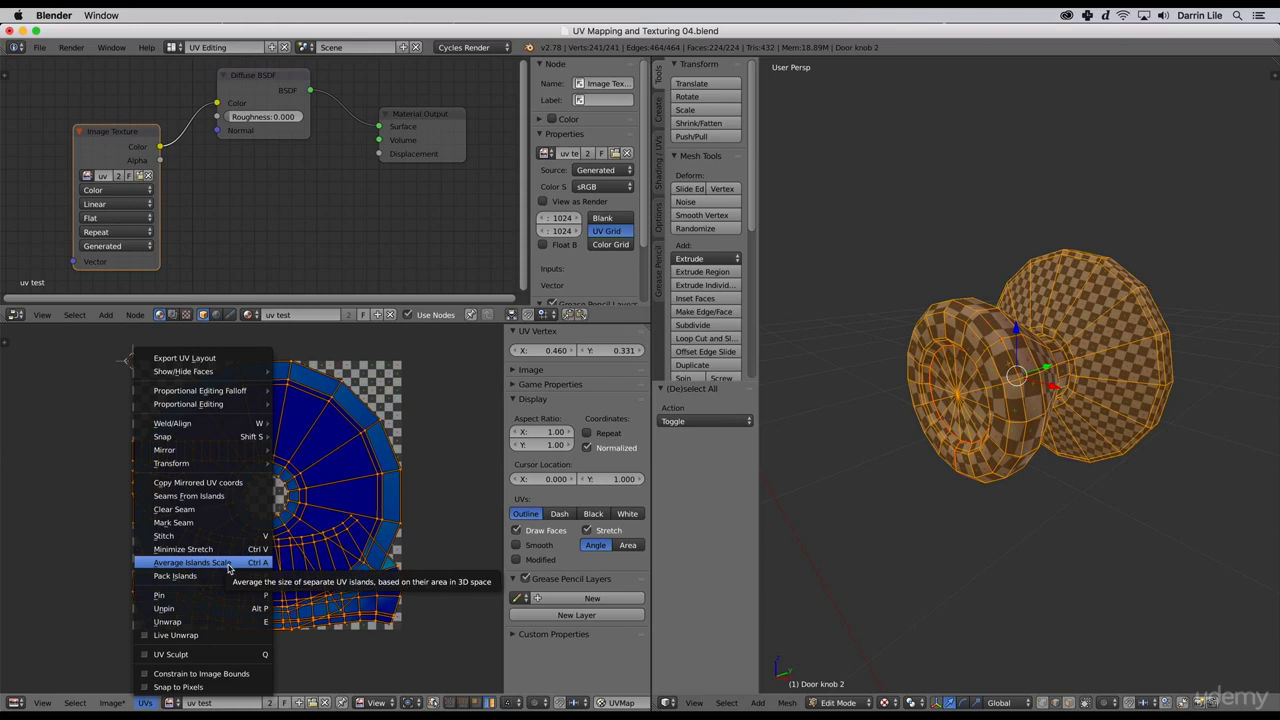
left_click(191, 561)
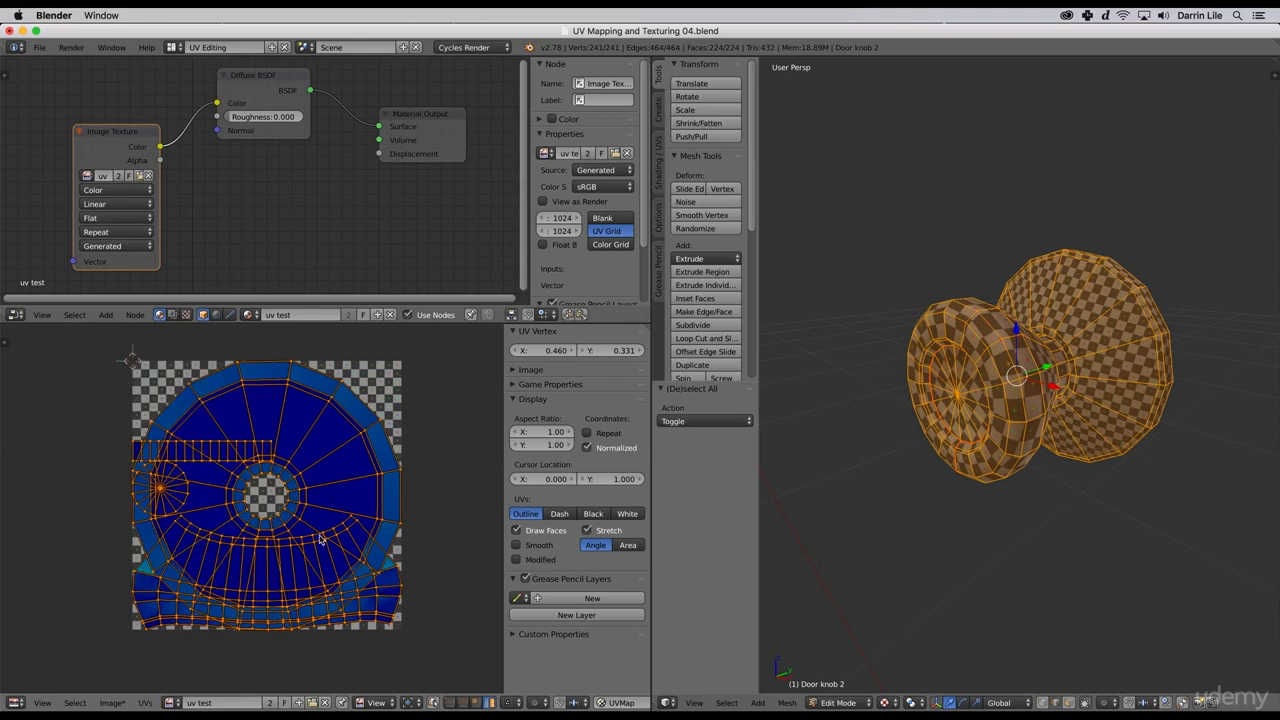
mouse_move(330, 600)
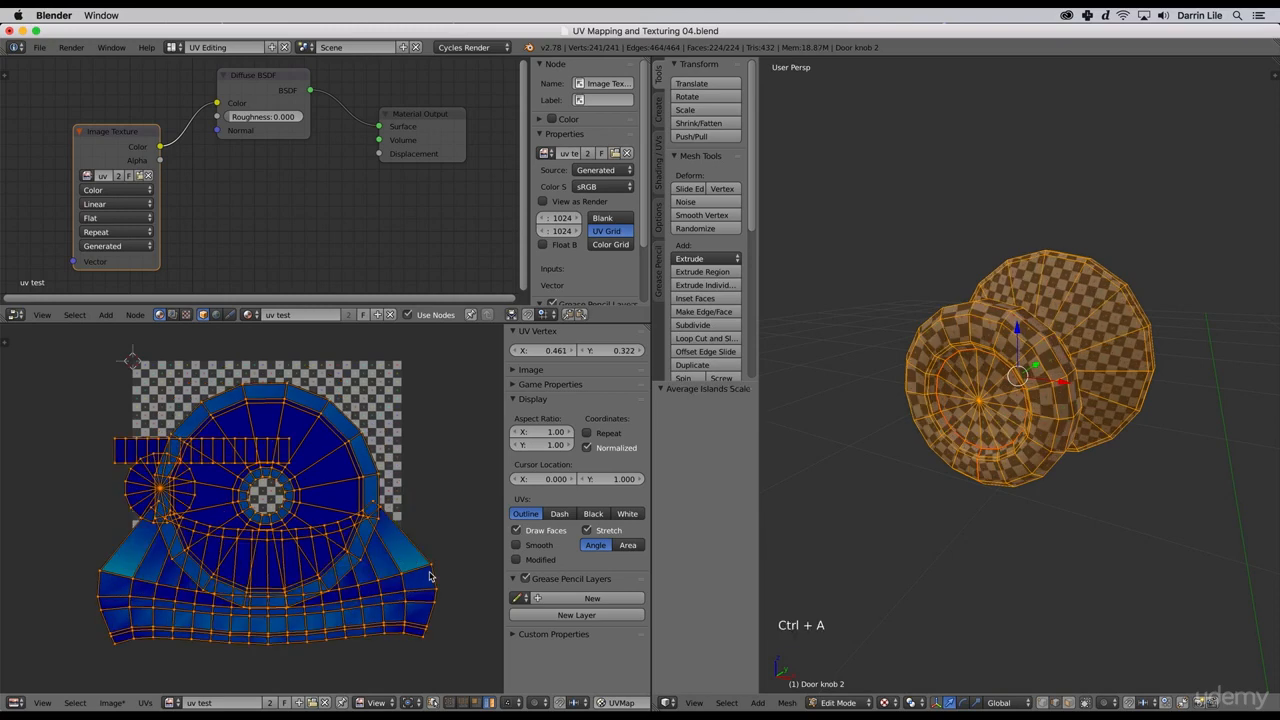
mouse_move(432, 566)
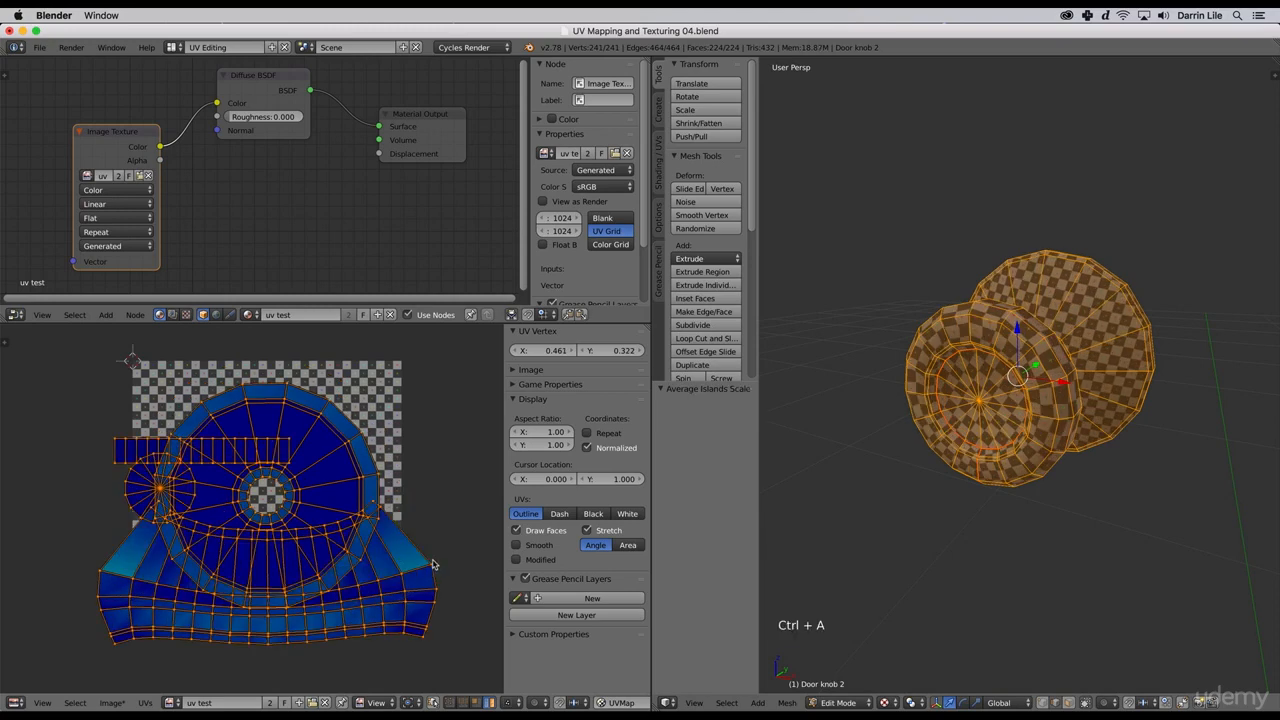
scroll("down", 3)
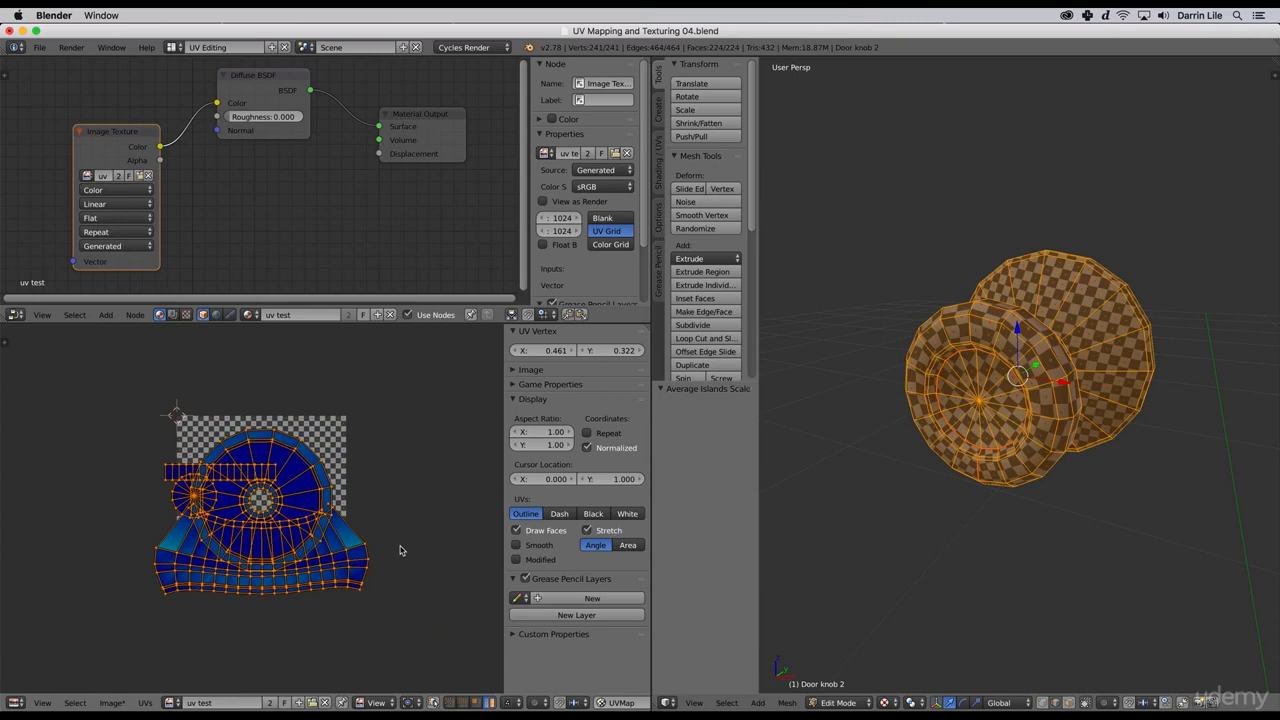
key("Ctrl+P")
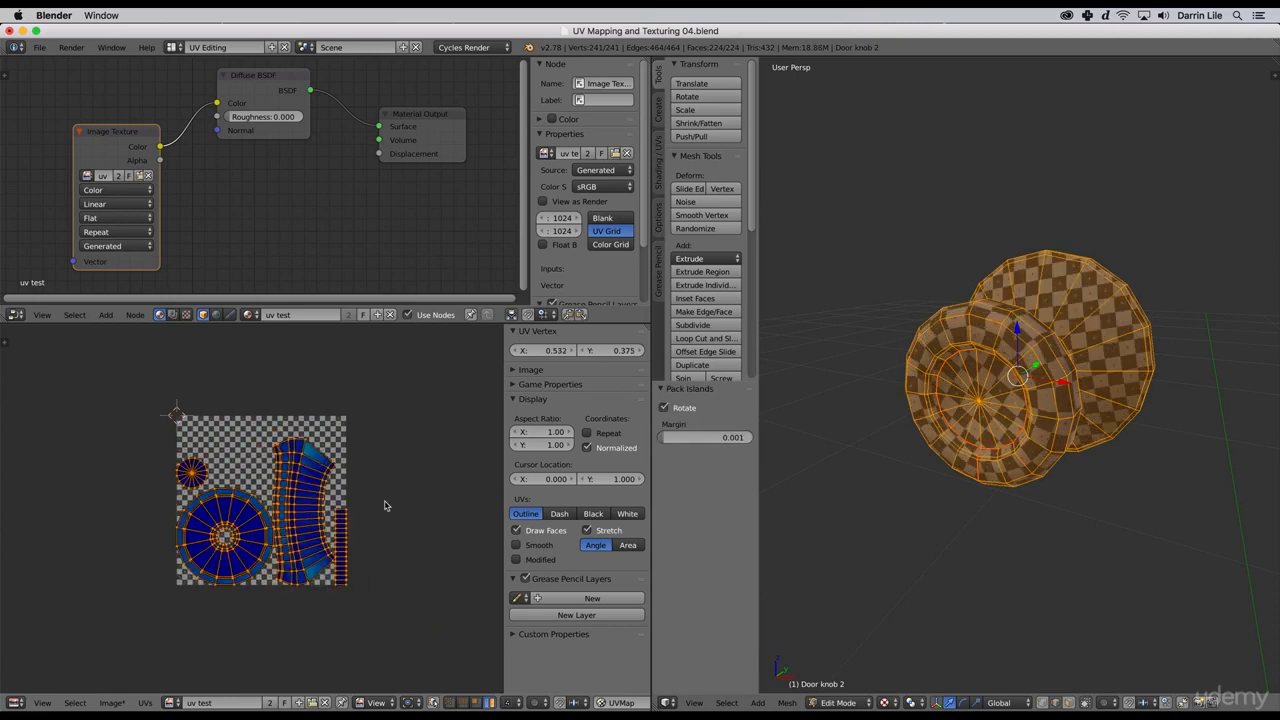
scroll("up", 3)
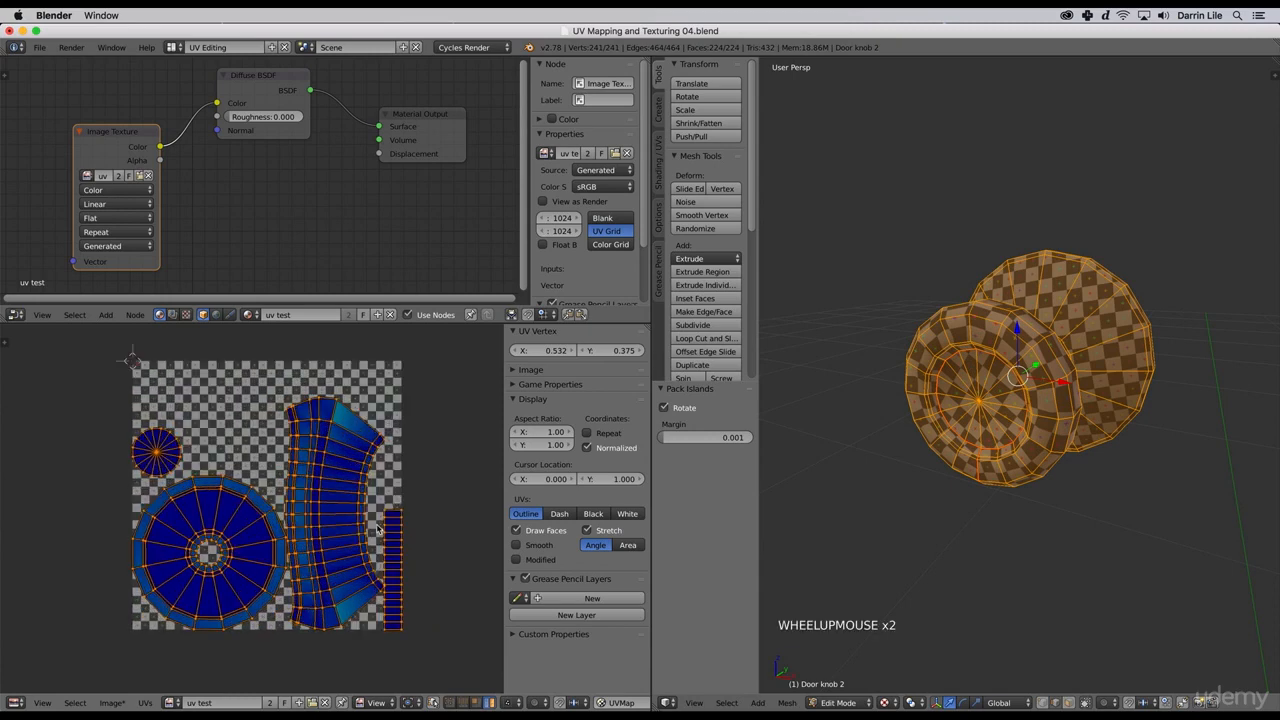
scroll("up", 3)
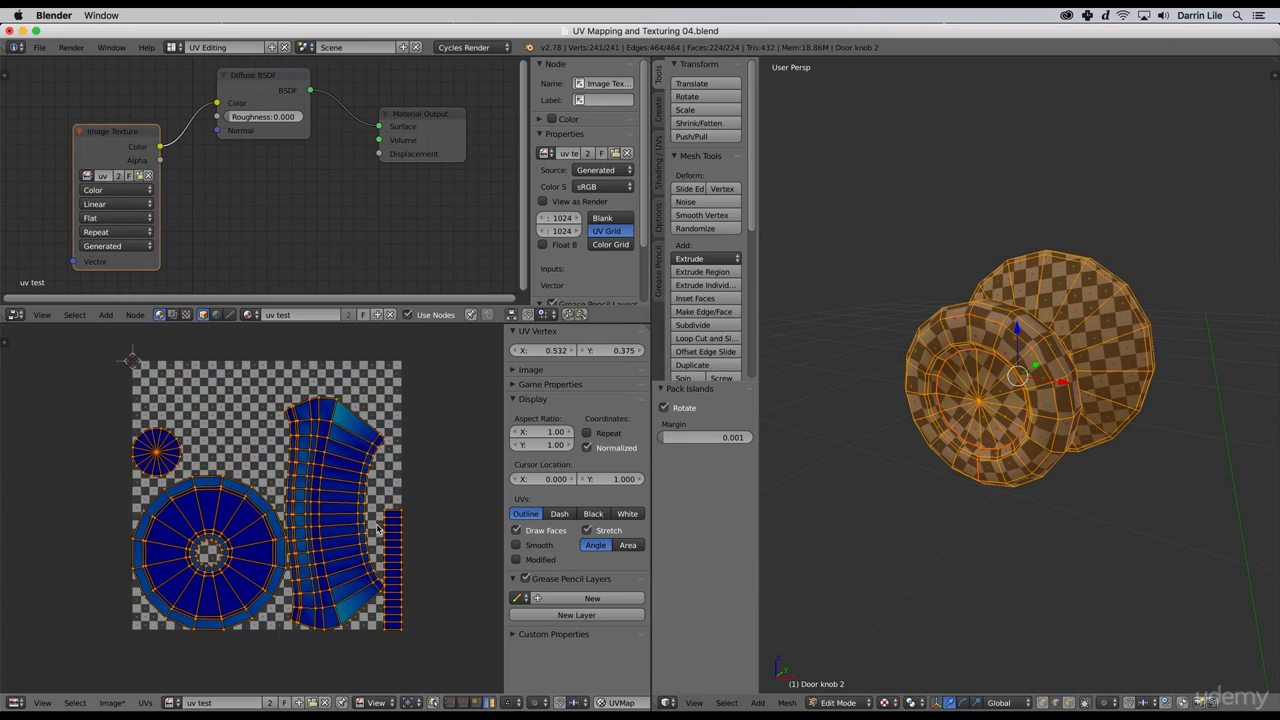
mouse_move(423, 525)
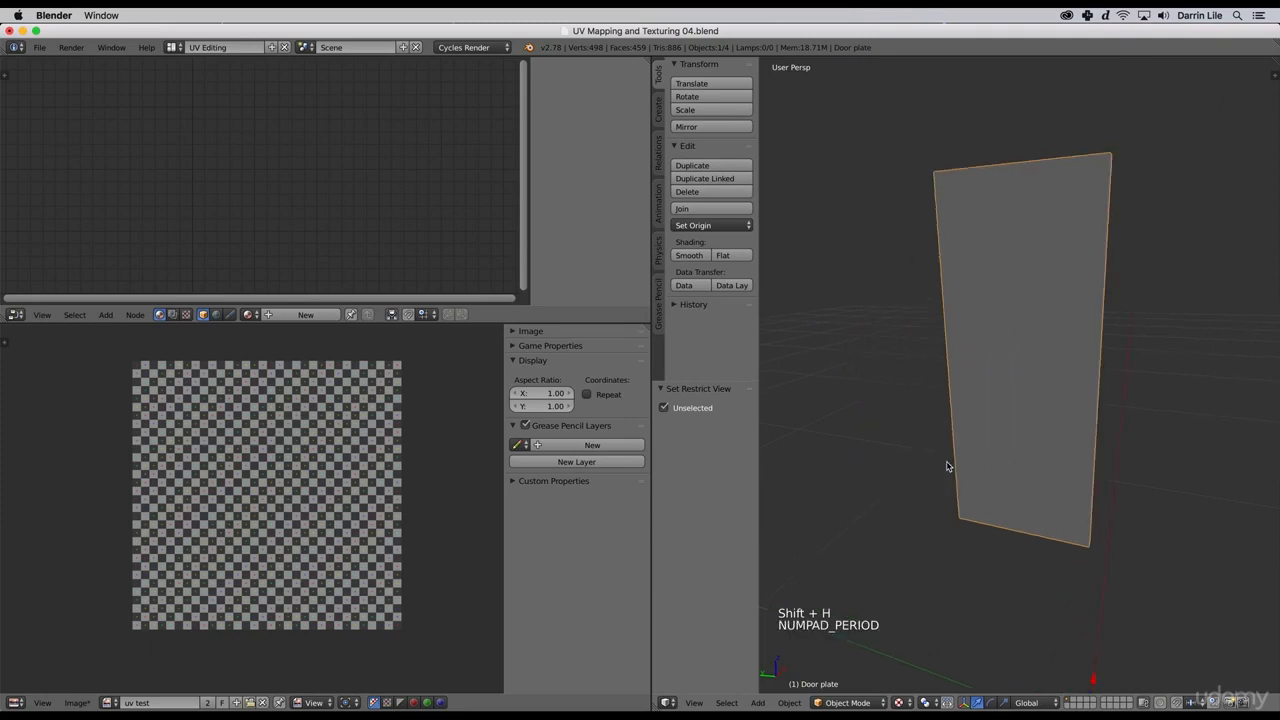
- Enter Edit Mode on the door plate and unwrap all its faces
key("Tab")
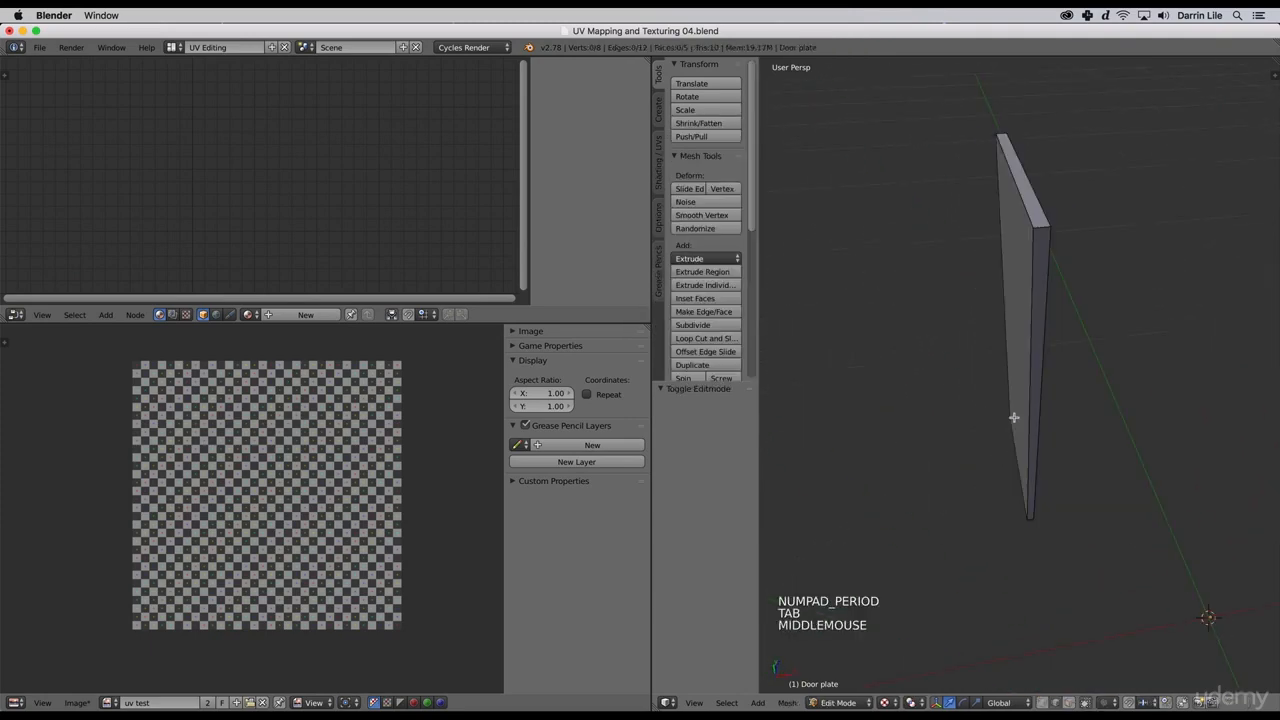
left_click_drag(1013, 417, 931, 331)
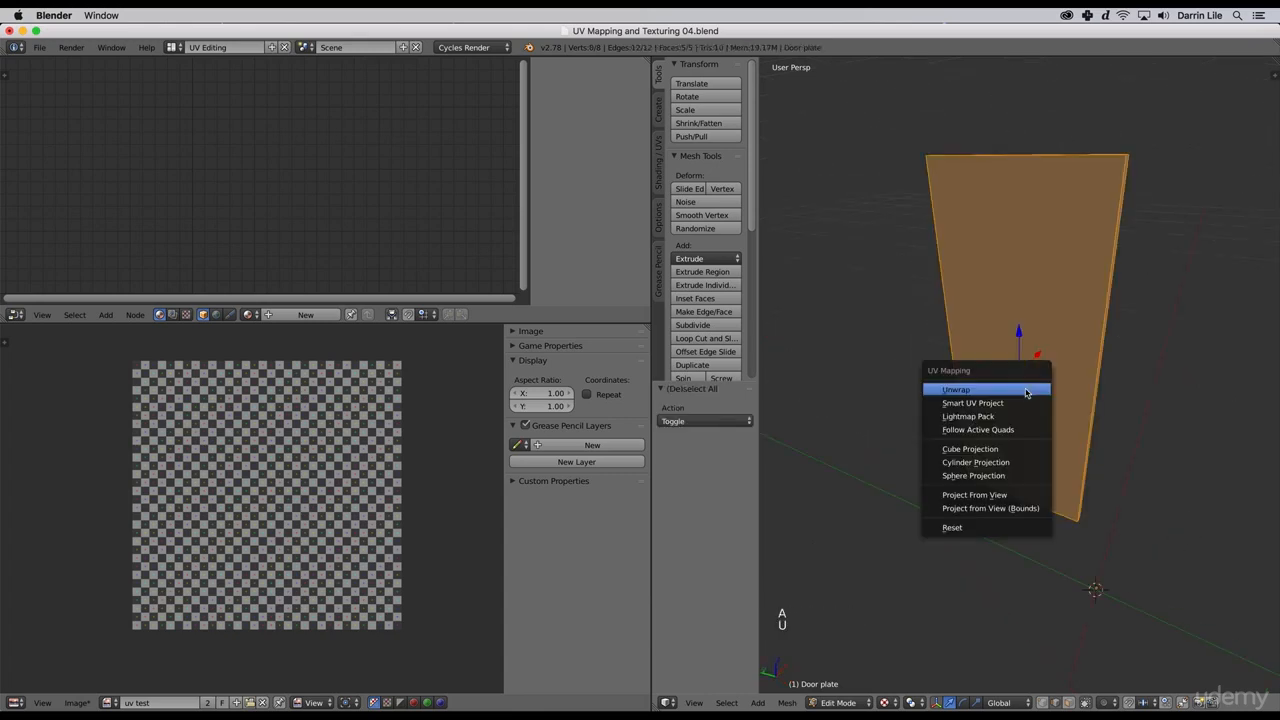
left_click(955, 389)
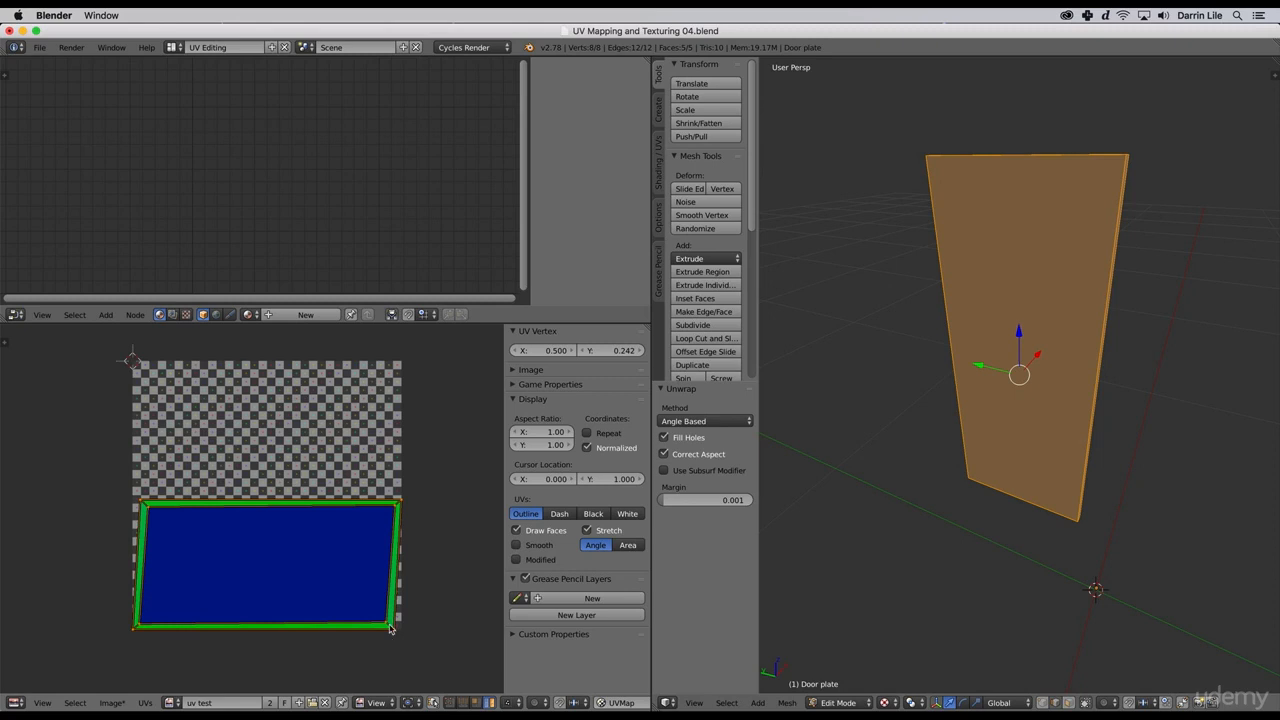
mouse_move(1105, 278)
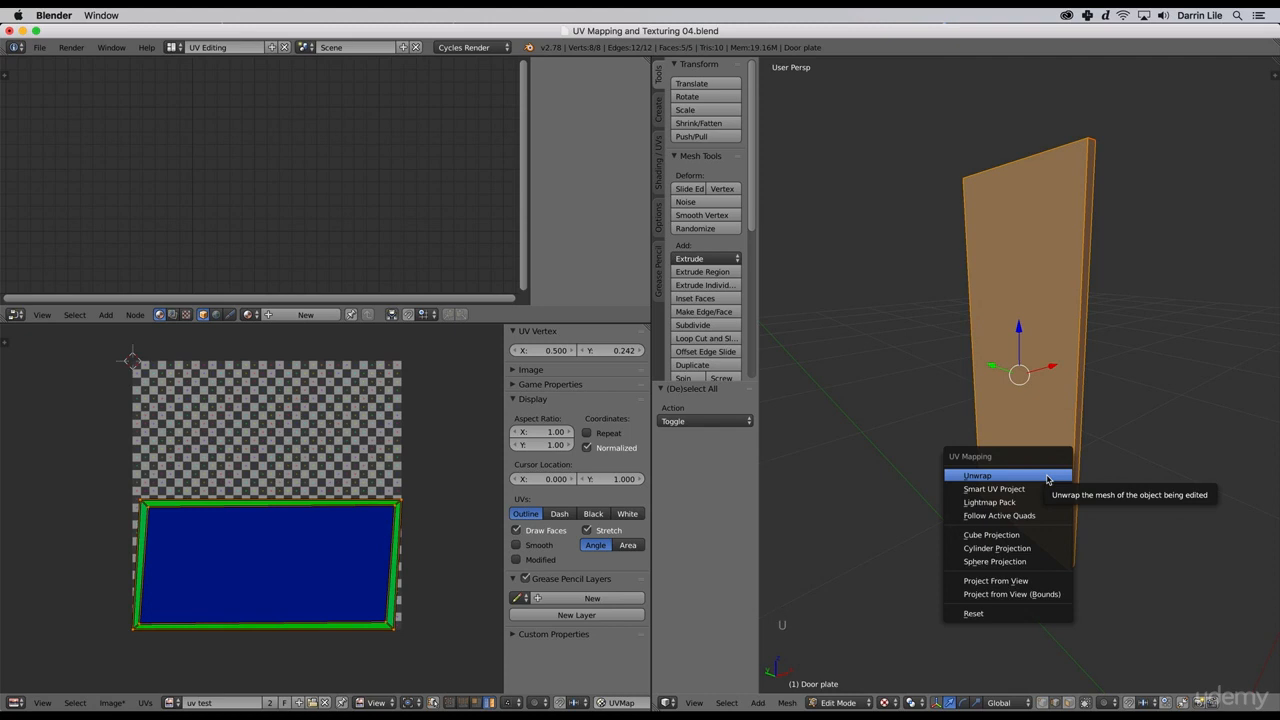
- Unwrap the door plate again, giving a large island bordered by edge-face strips
left_click(977, 475)
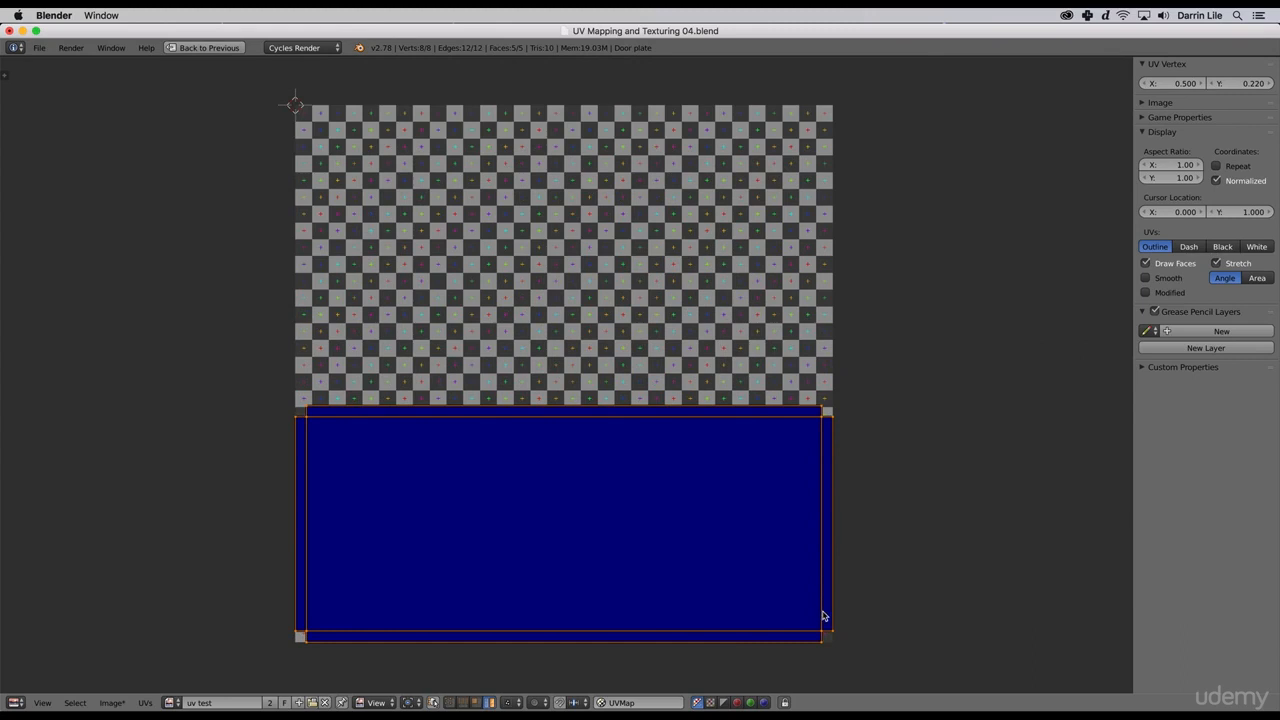
mouse_move(830, 648)
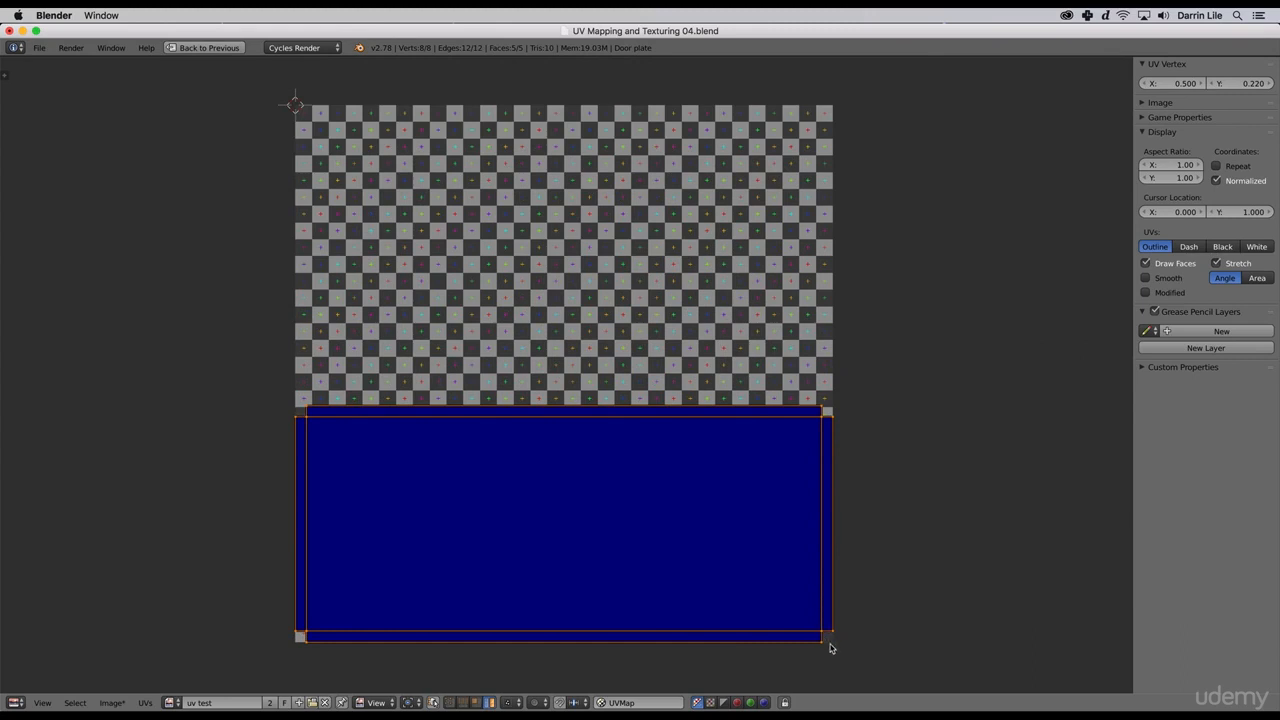
mouse_move(320, 423)
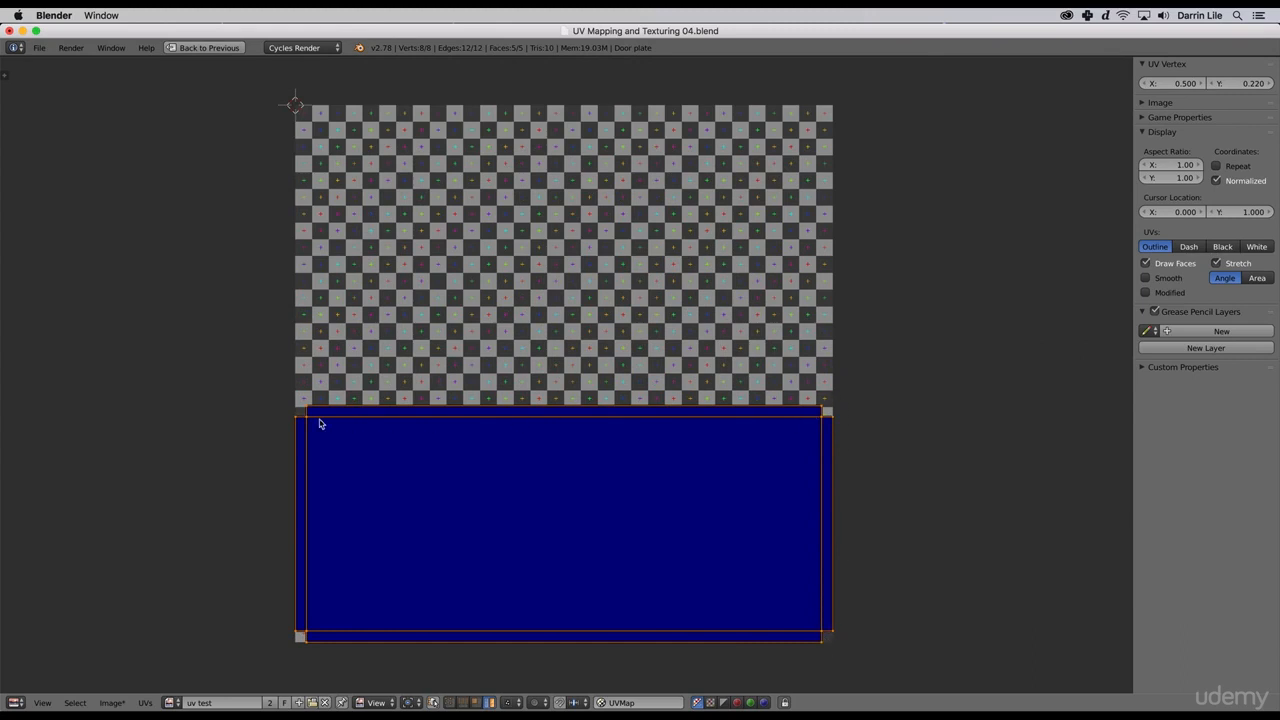
mouse_move(715, 590)
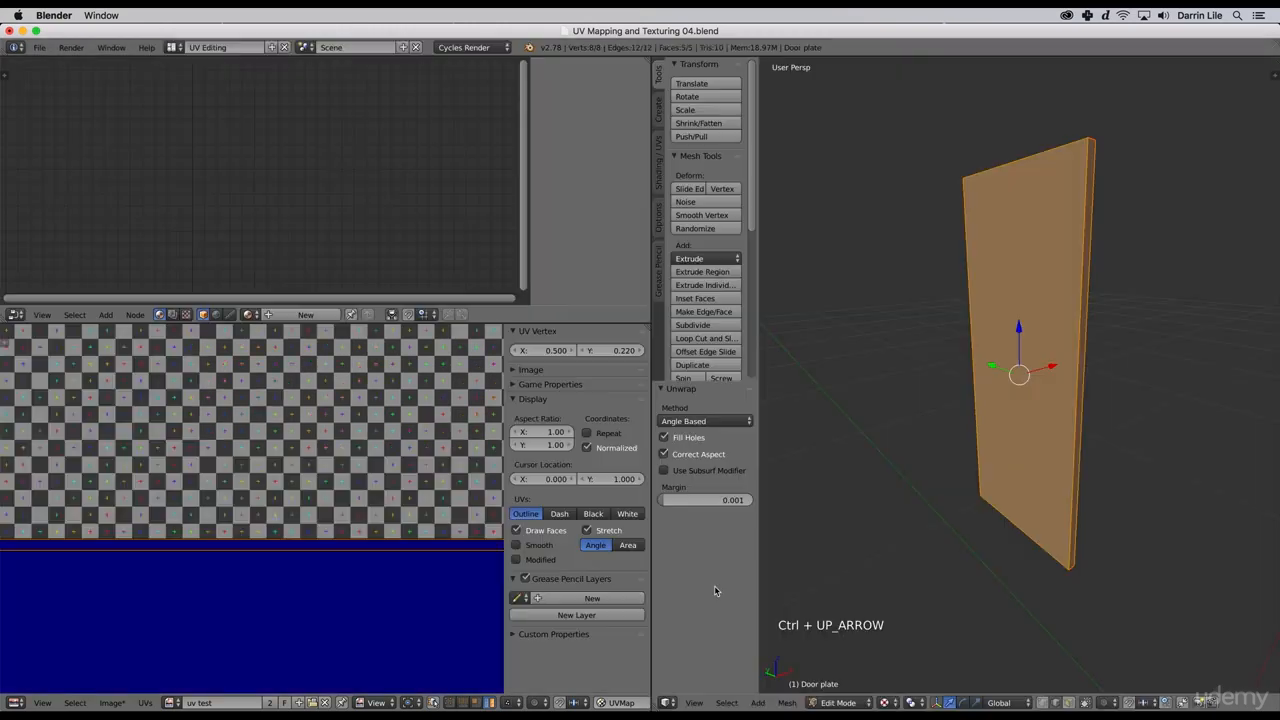
- Inspect the door plate's edge-strip UV layout and return to Object Mode
scroll("down", 3)
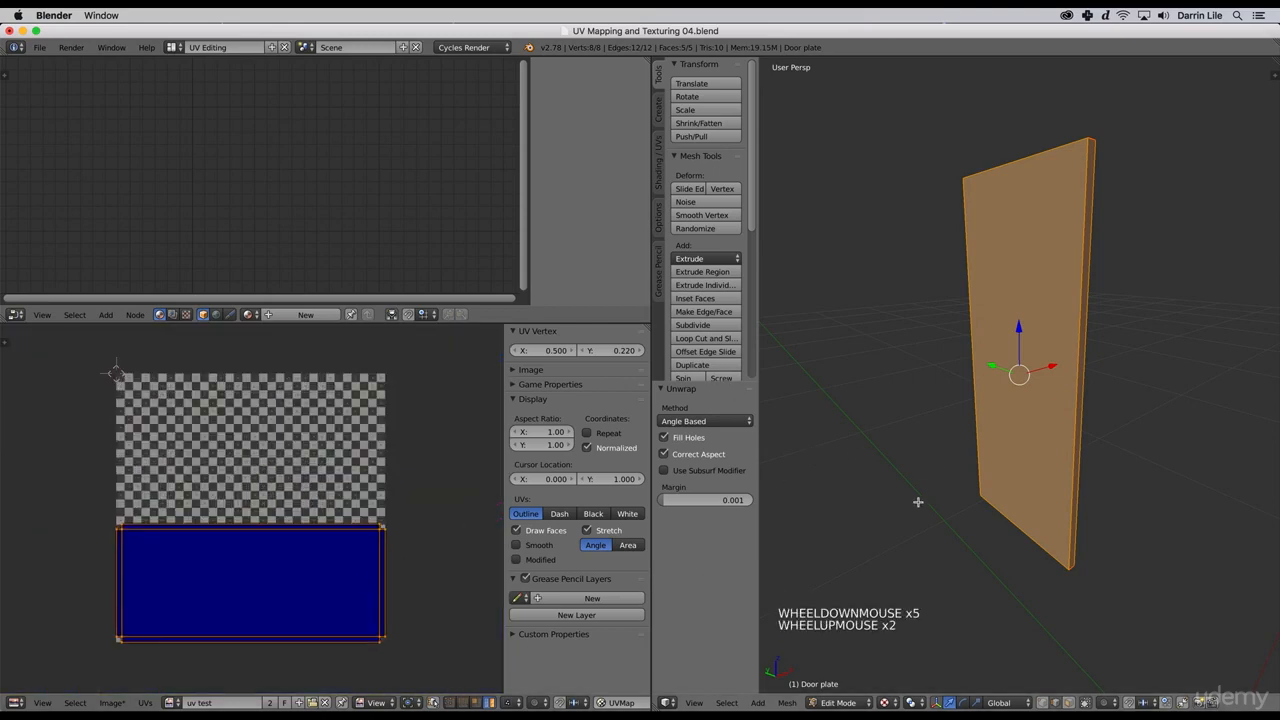
key("Tab")
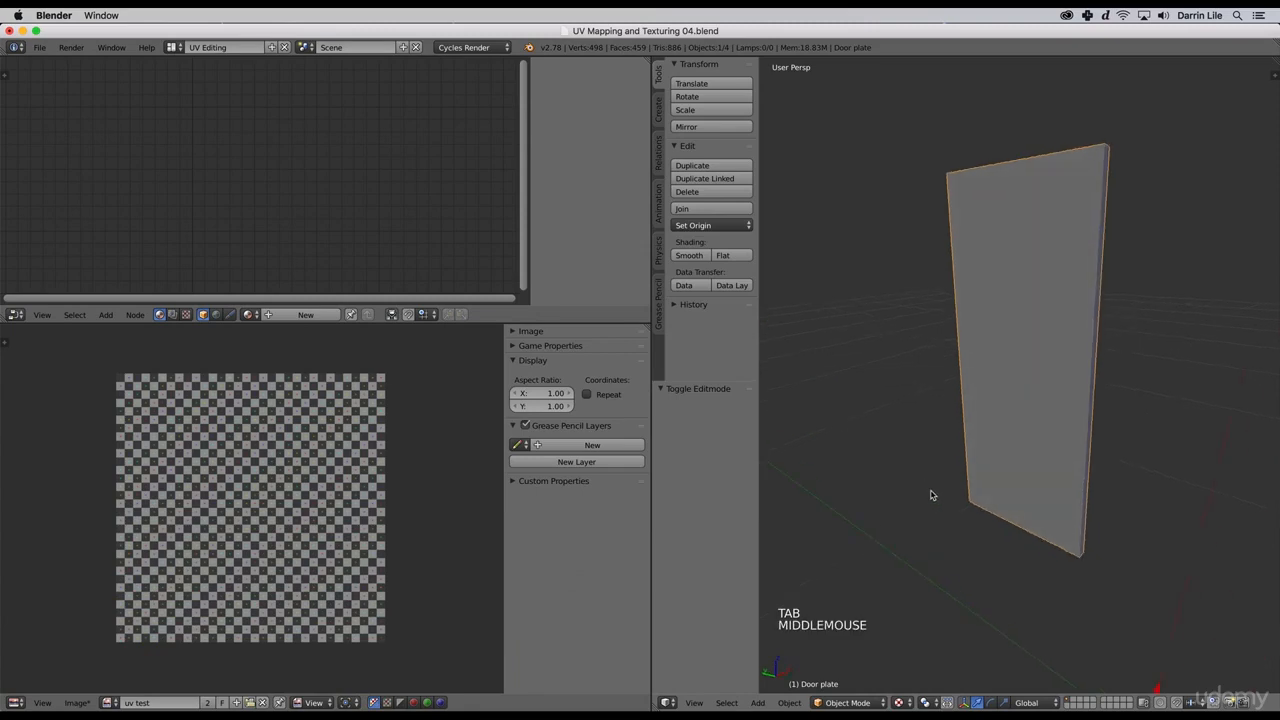
- Unhide all objects with Alt+H and delete Door knob 1
key("alt+h")
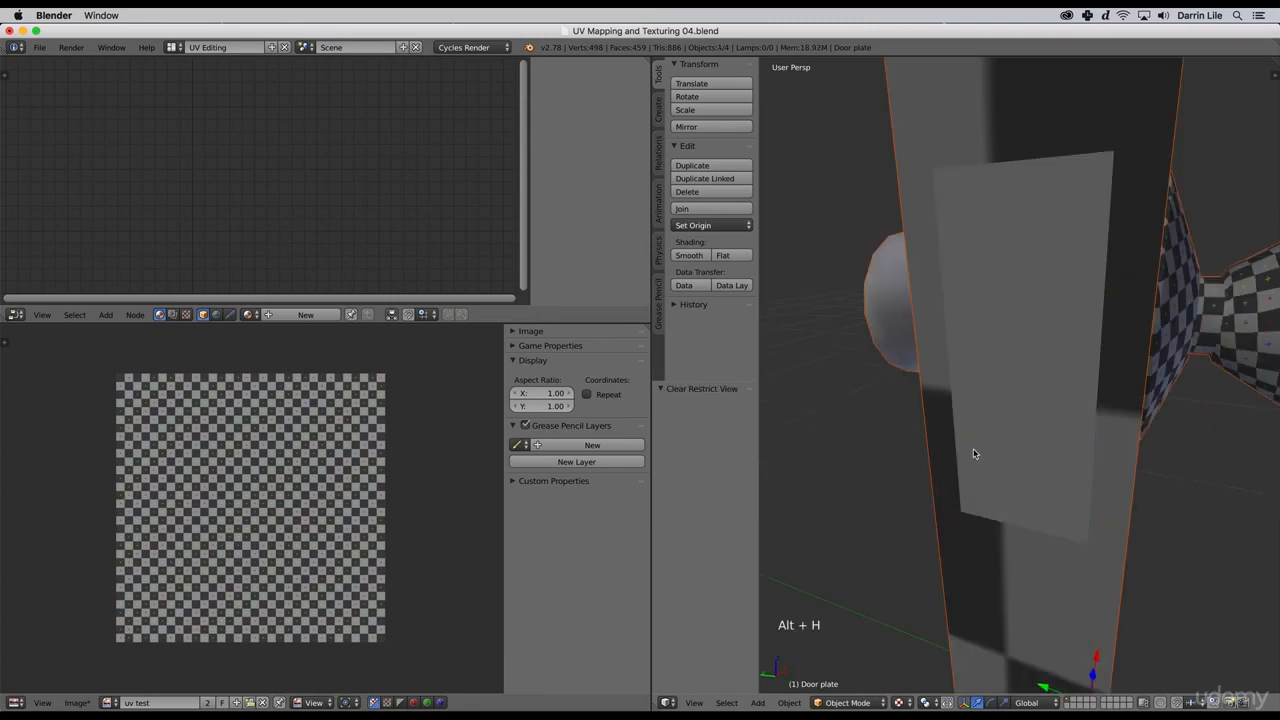
scroll("down", 3)
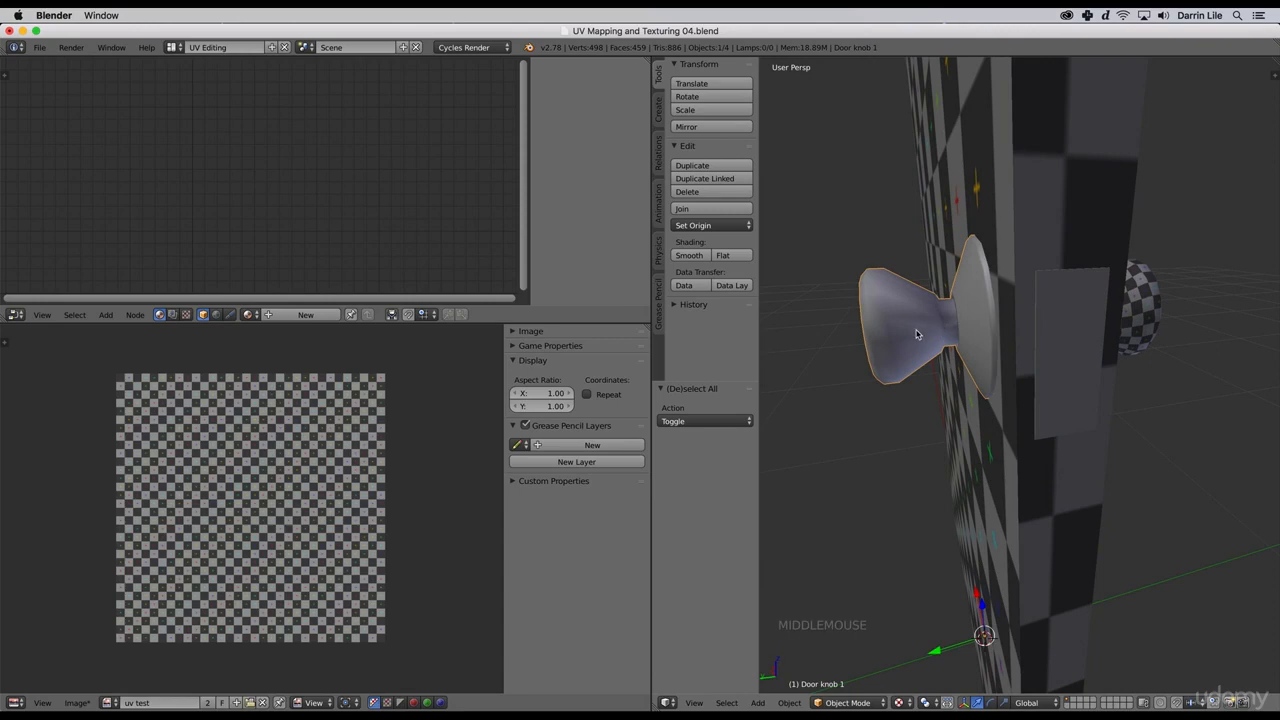
key("x")
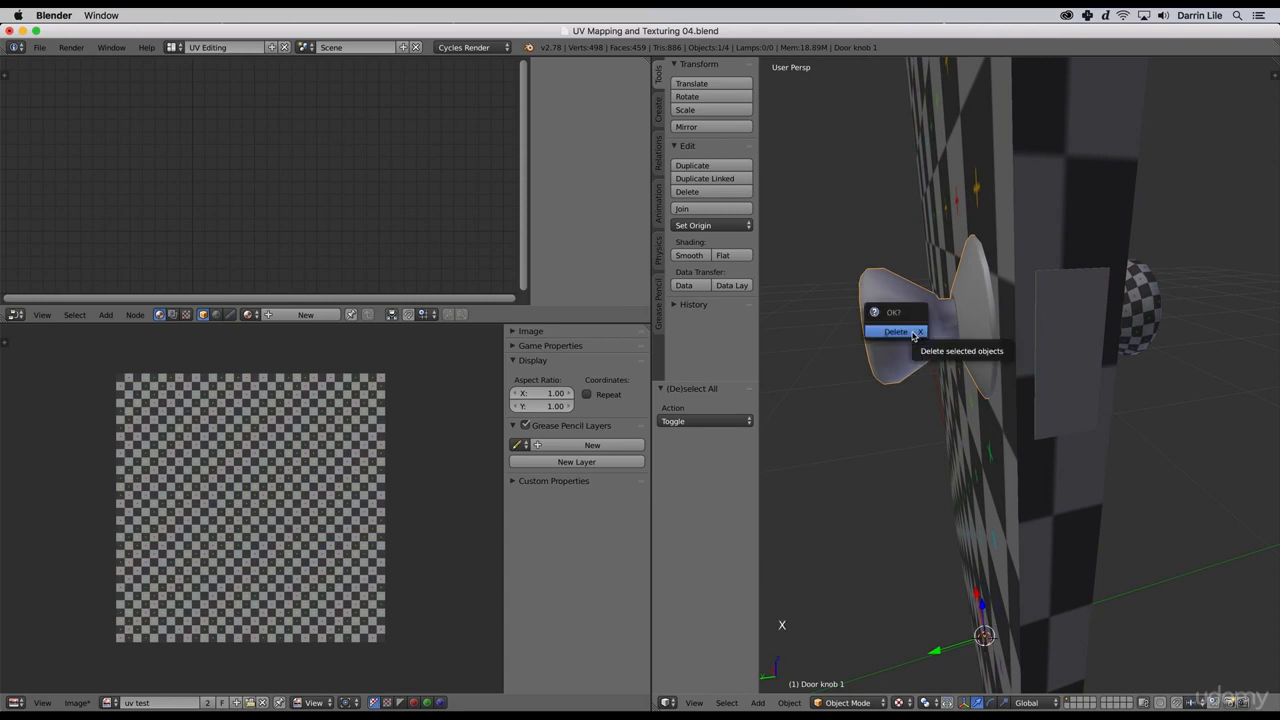
left_click(895, 331)
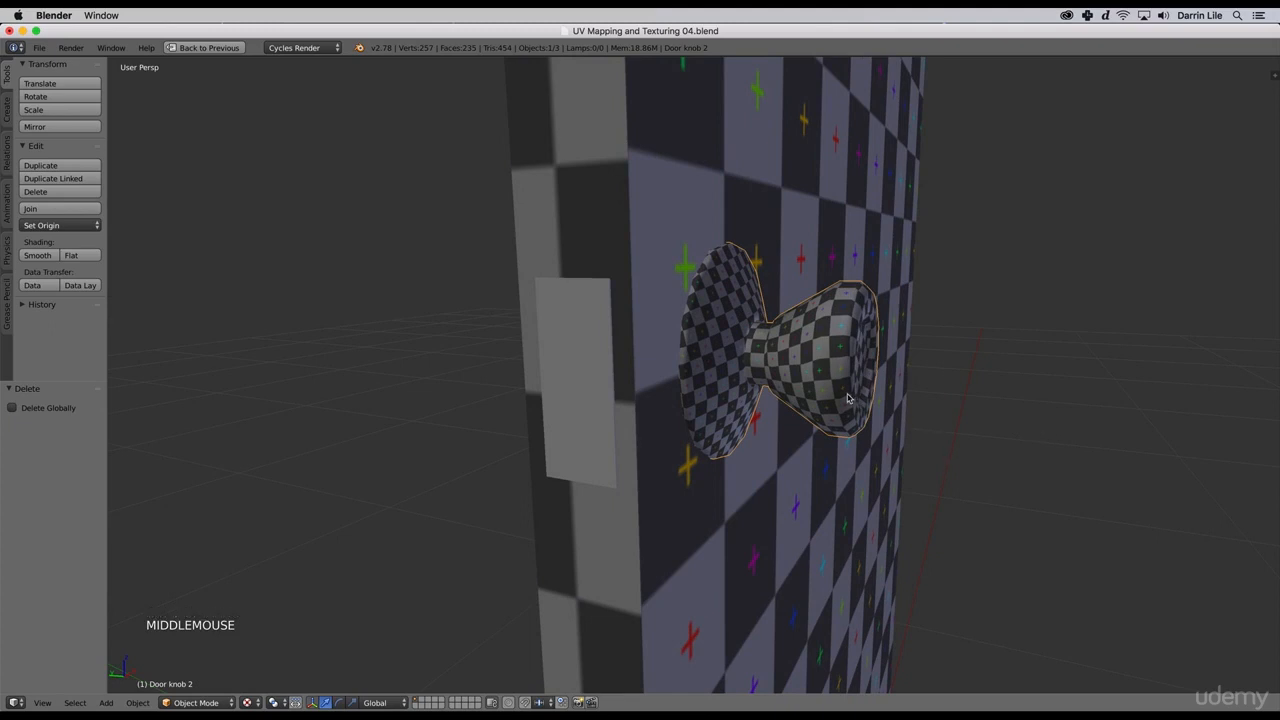
- Duplicate the remaining knob in place and mirror the copy across global Y
key("shift+d")
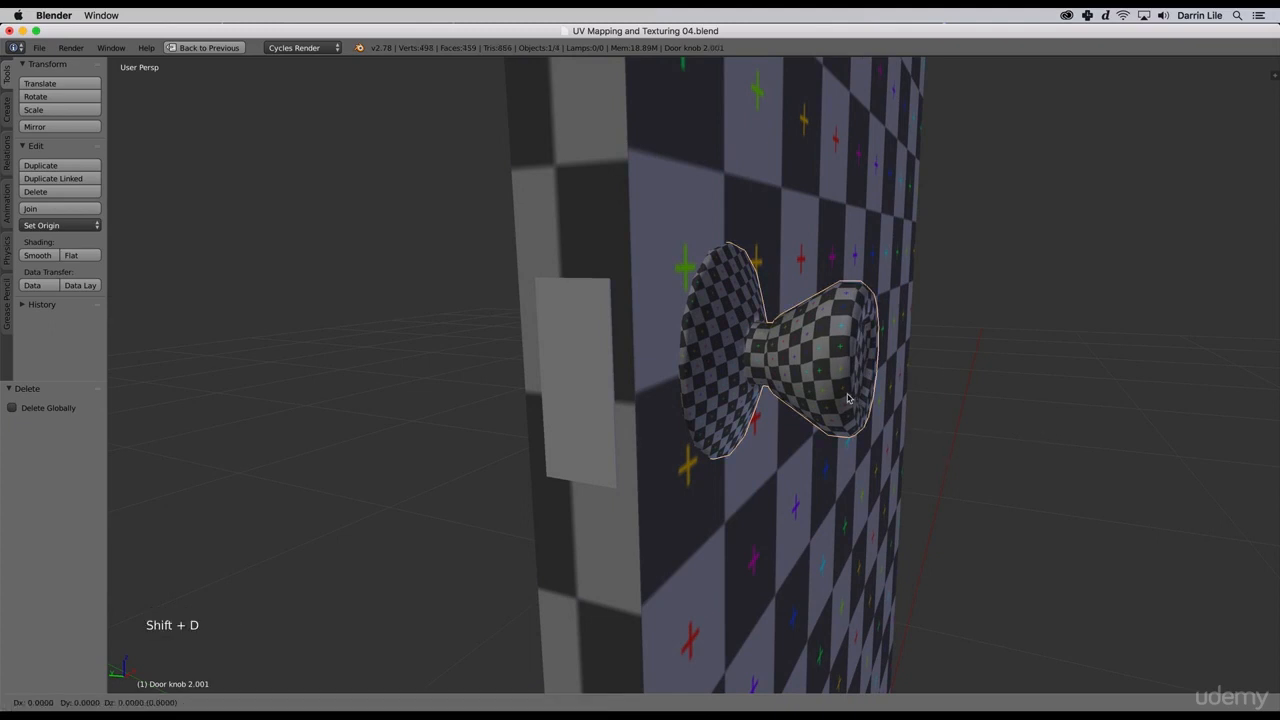
key("shift+d")
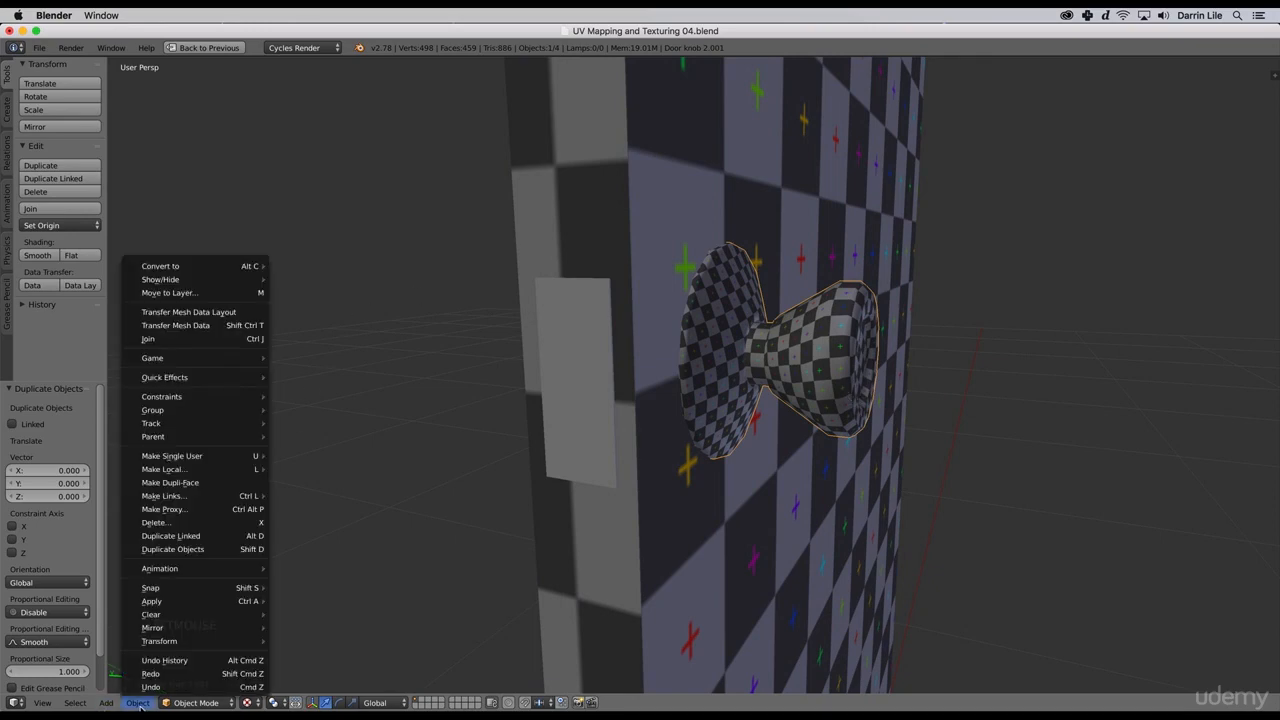
mouse_move(152, 628)
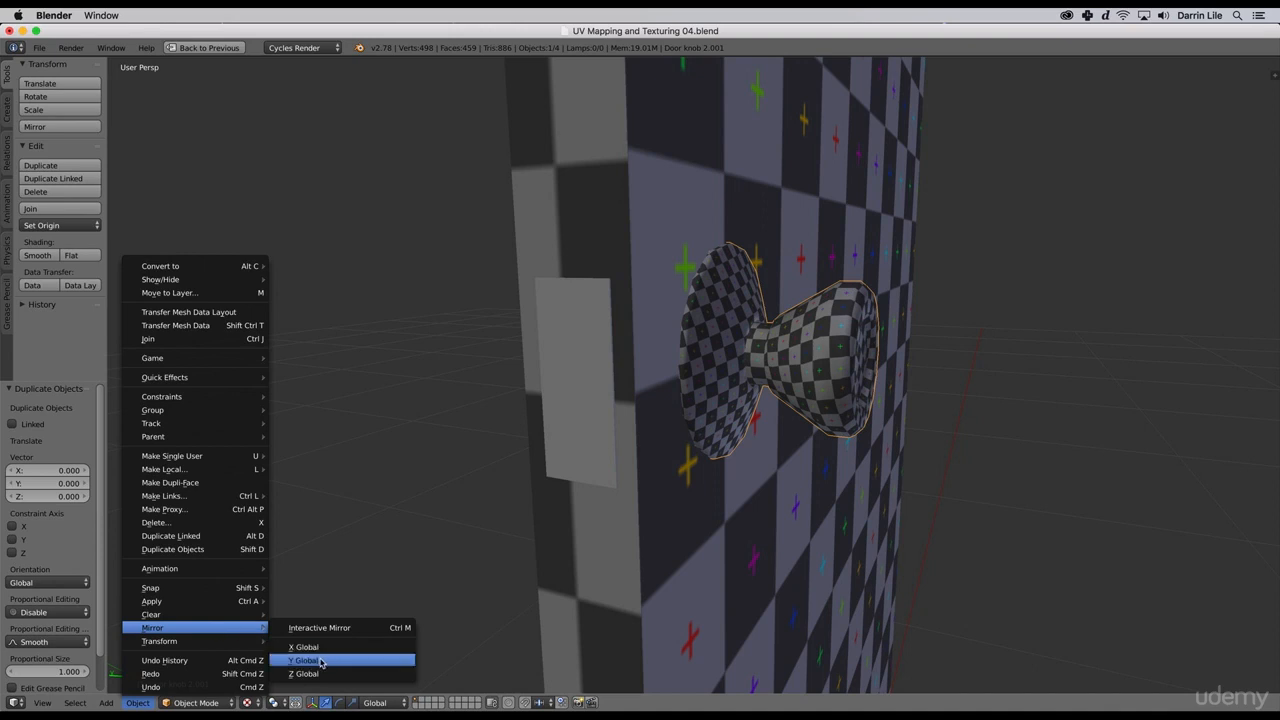
mouse_move(305, 659)
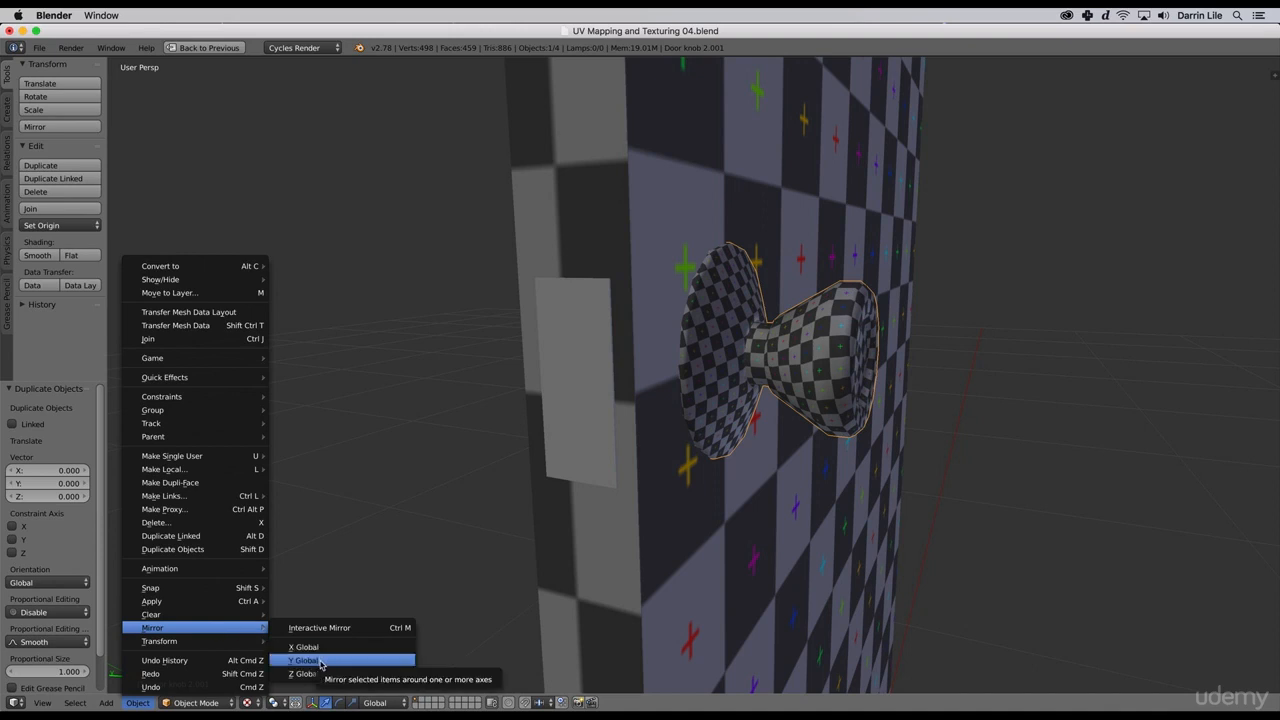
left_click(303, 660)
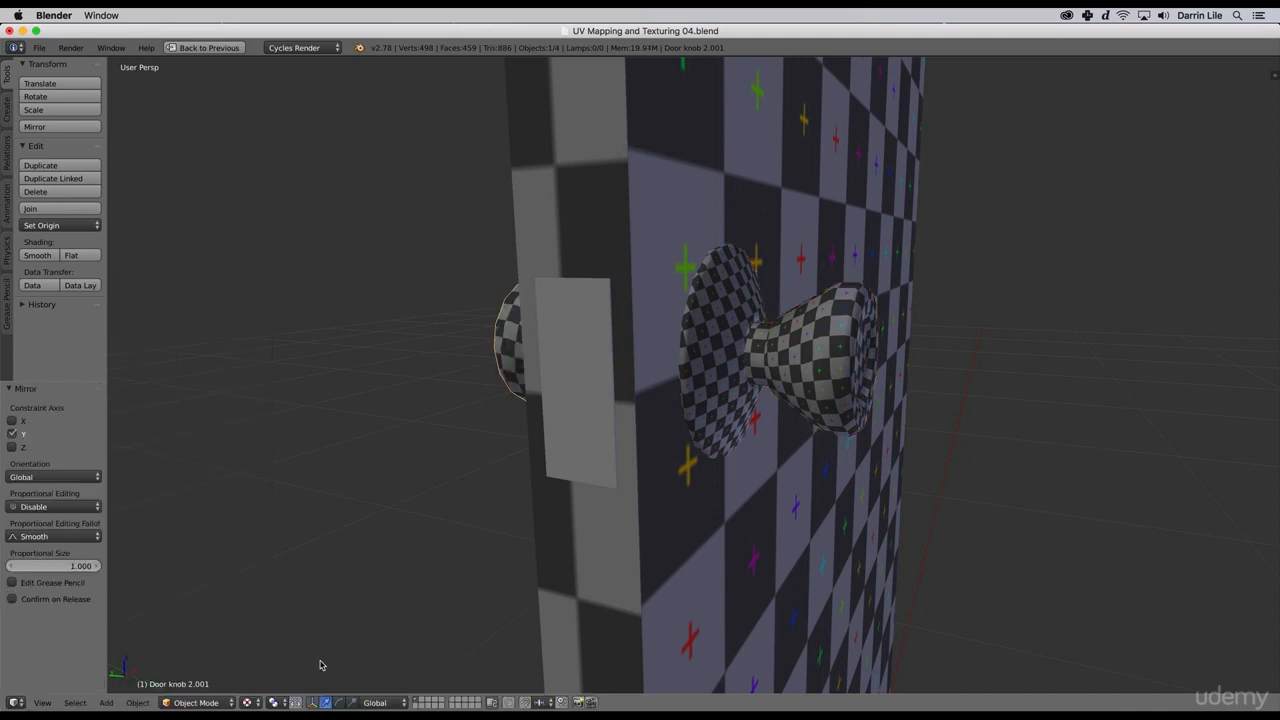
scroll("down", 3)
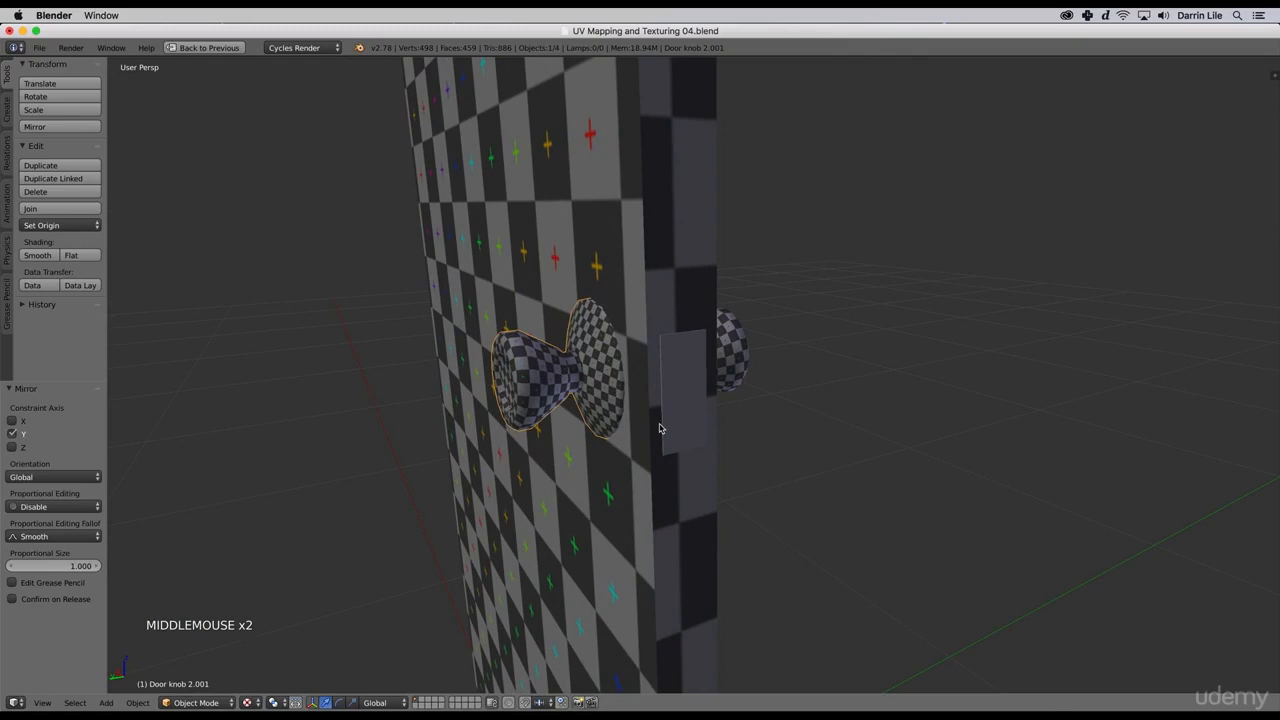
scroll("down", 3)
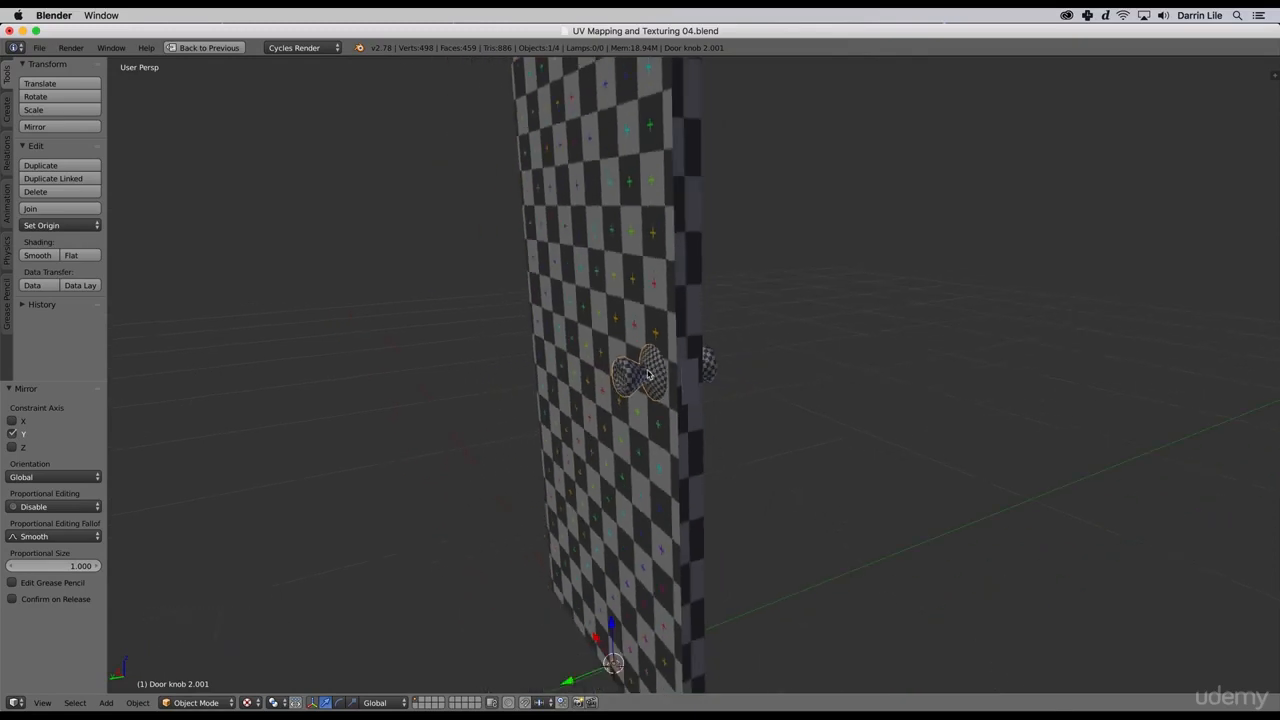
scroll("down", 3)
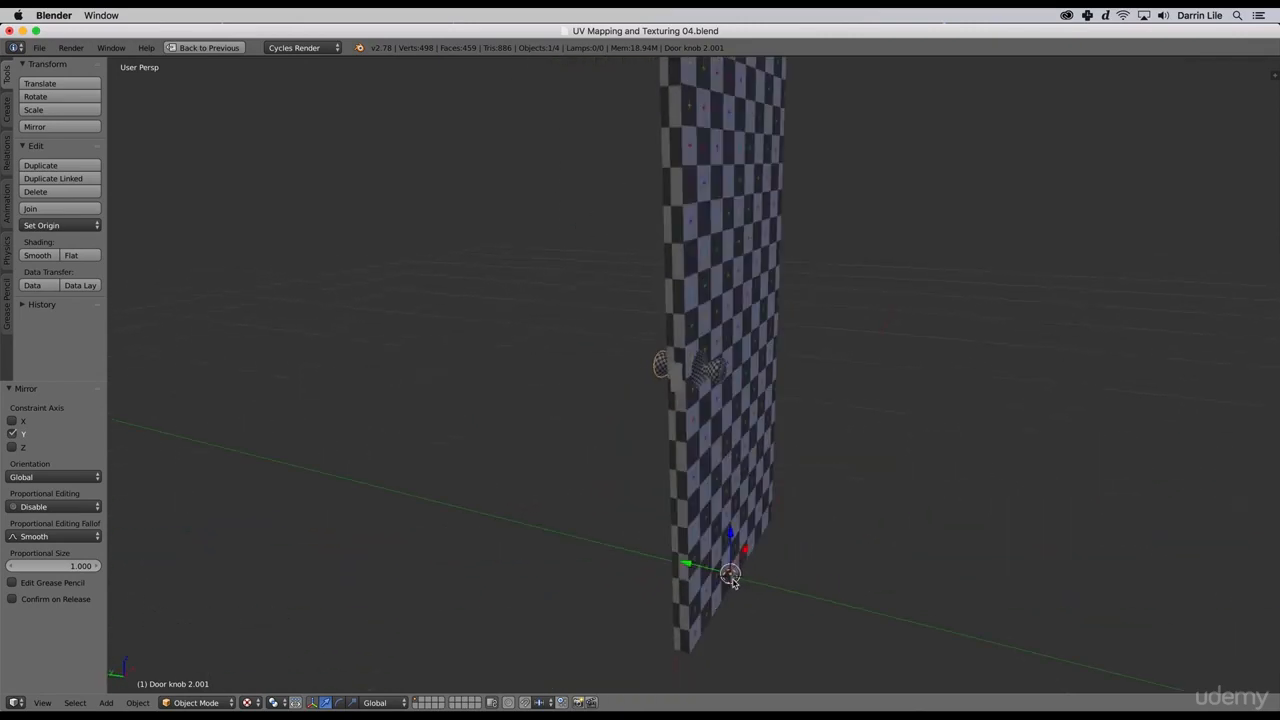
scroll("down", 3)
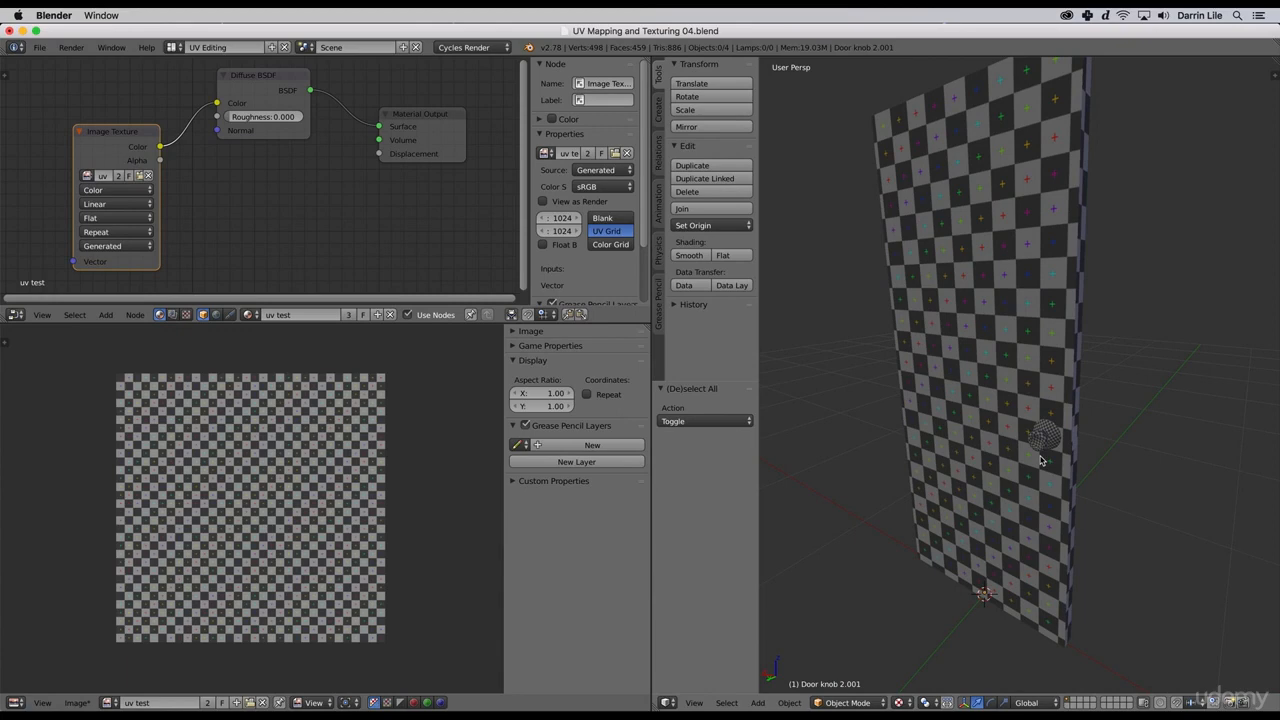
mouse_move(398, 553)
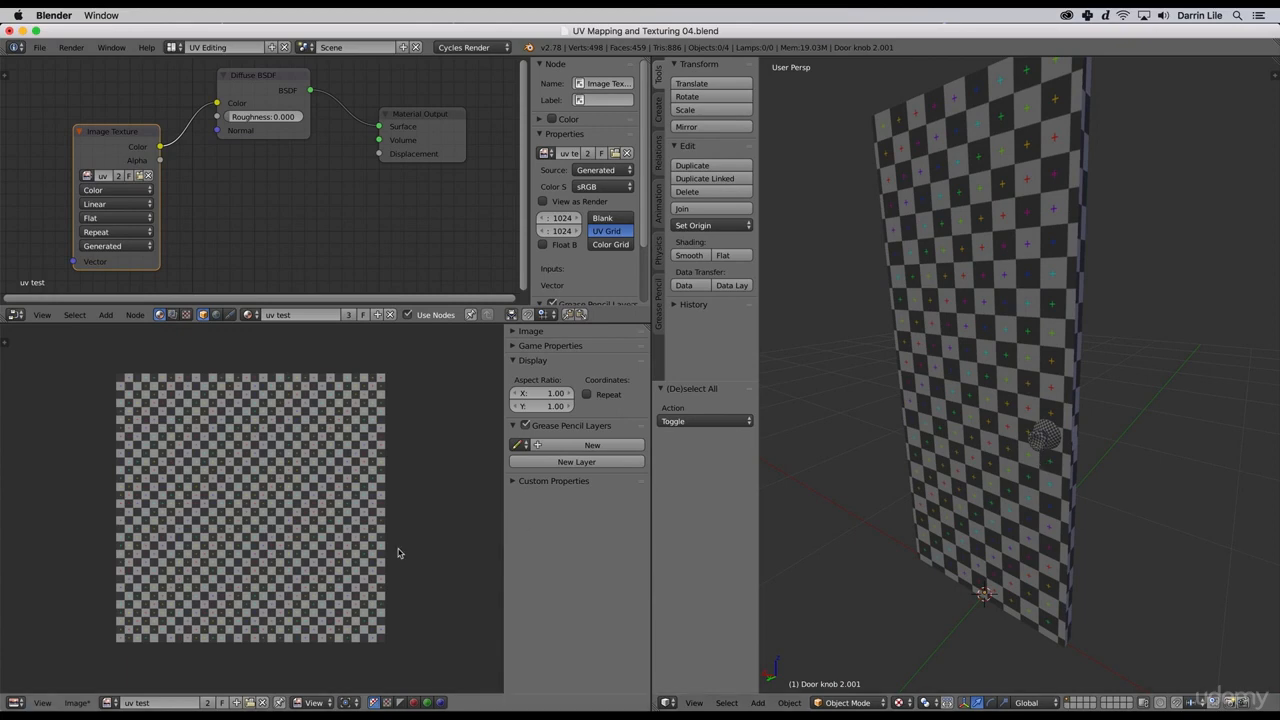
mouse_move(437, 599)
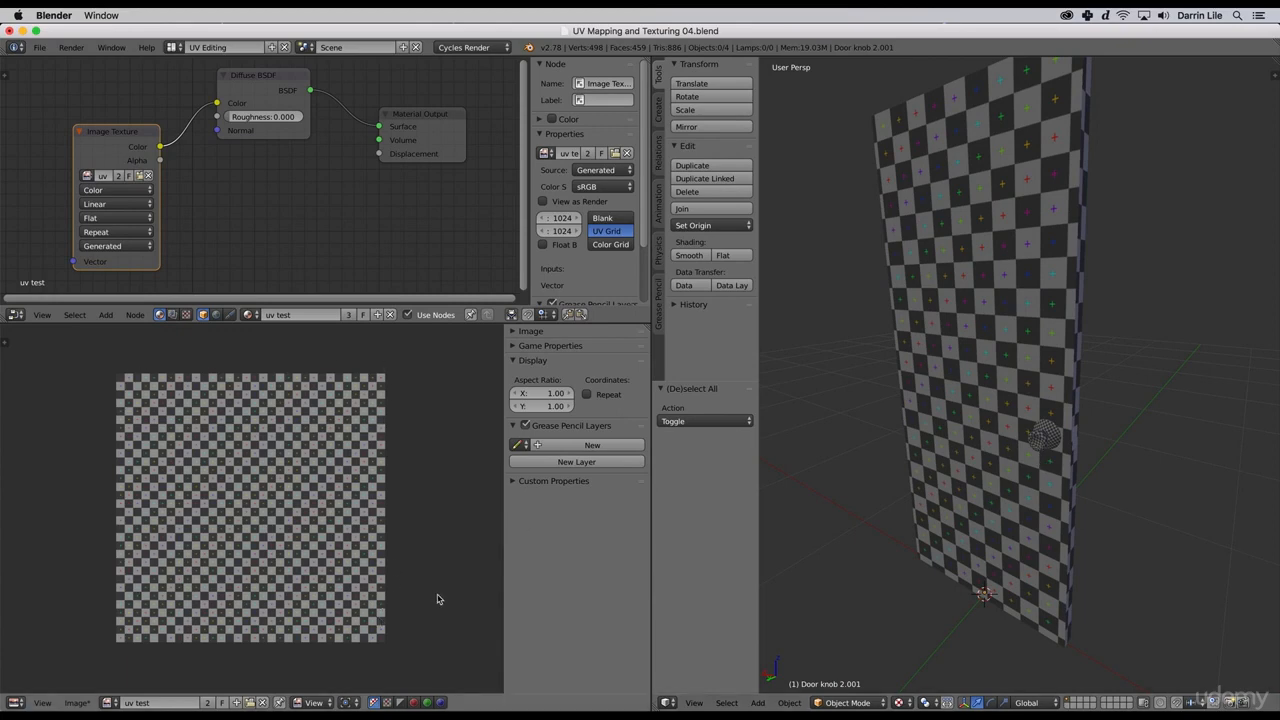